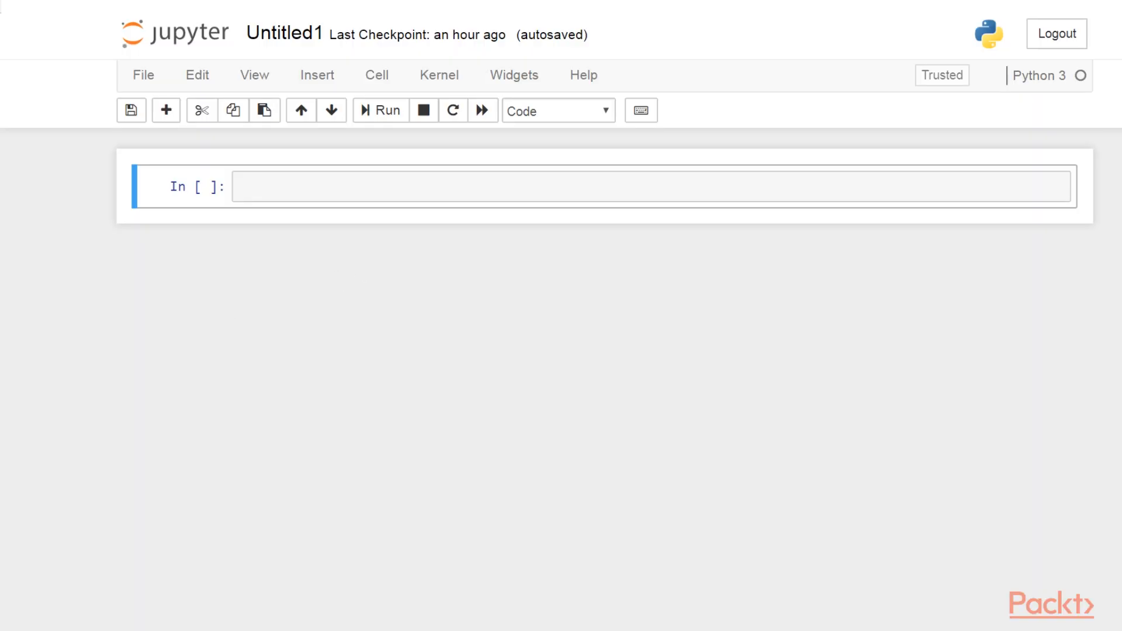
# Step: Import numpy, pandas as pd and matplotlib.pyplot with %matplotlib inline, and run the cell
pyautogui.click(644, 186)
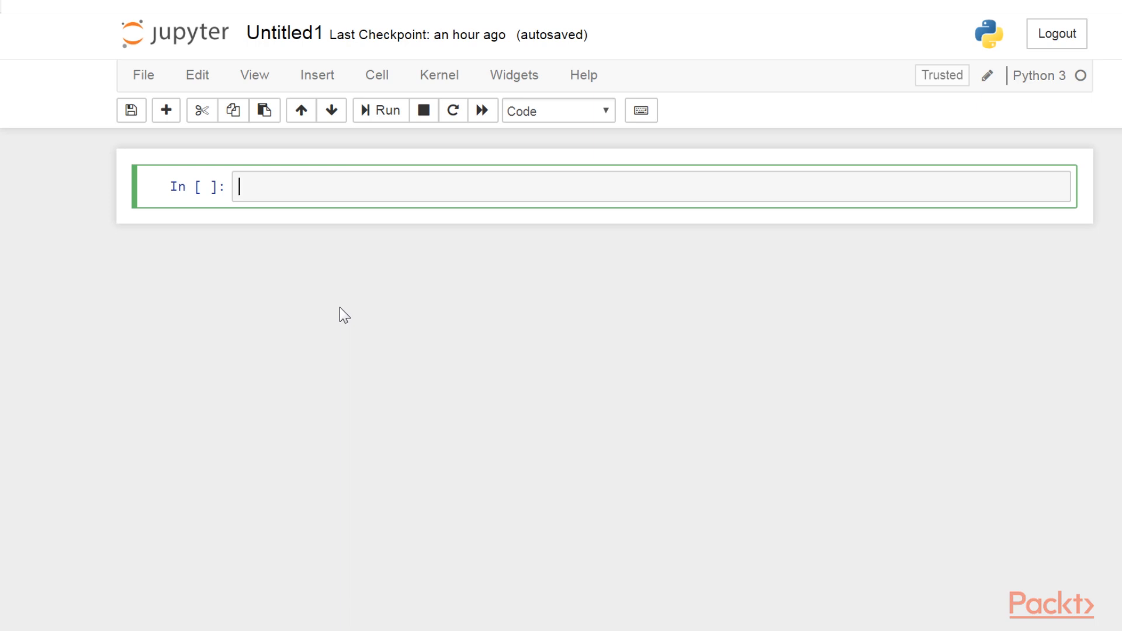
pyautogui.write('import numpy as np')
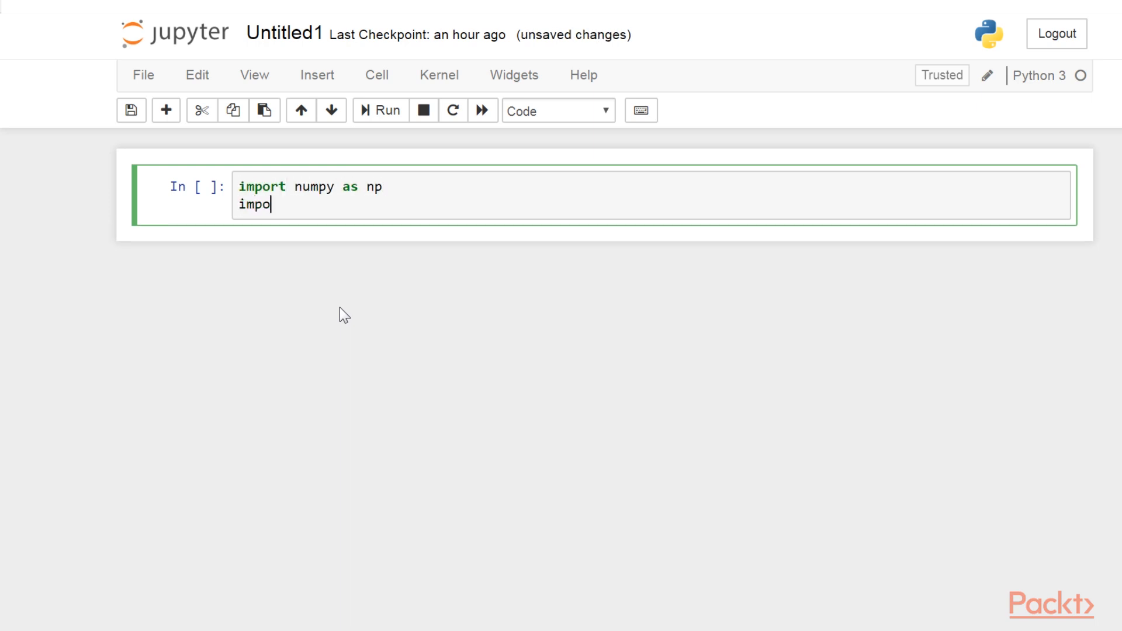
pyautogui.write('rt pandas as pd')
pyautogui.write('import ')
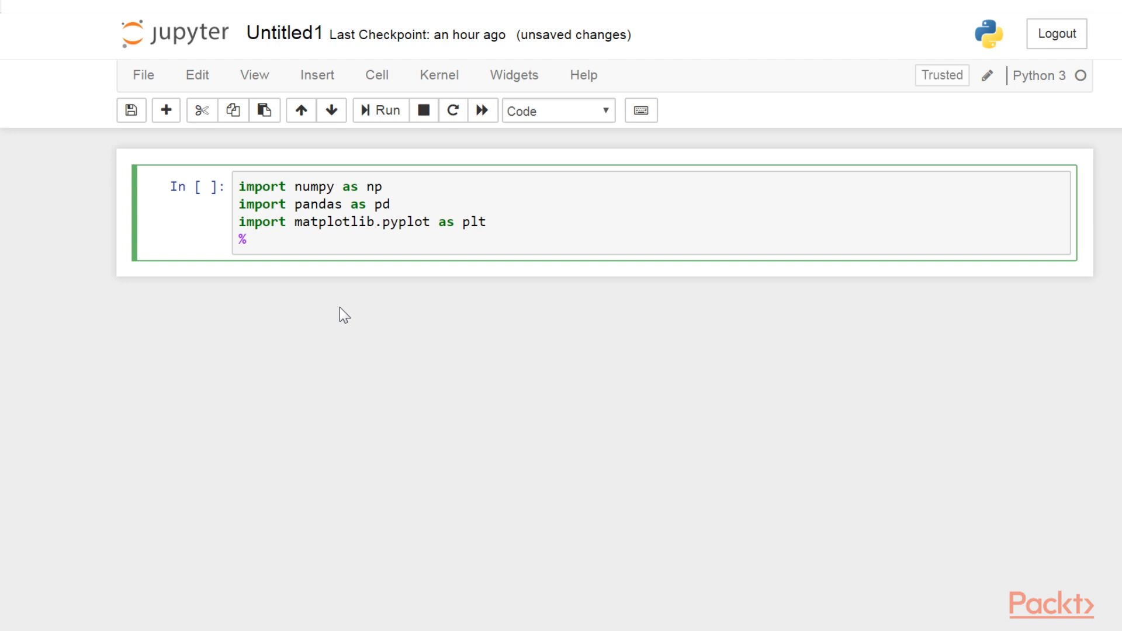
pyautogui.write('matplotlib i')
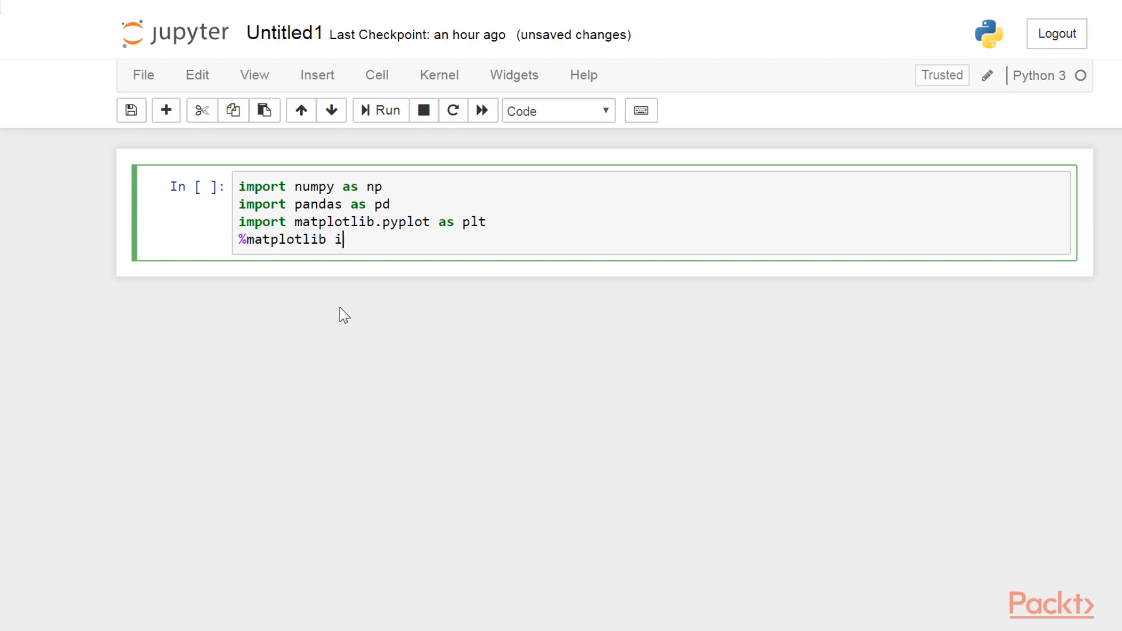
pyautogui.write('nline')
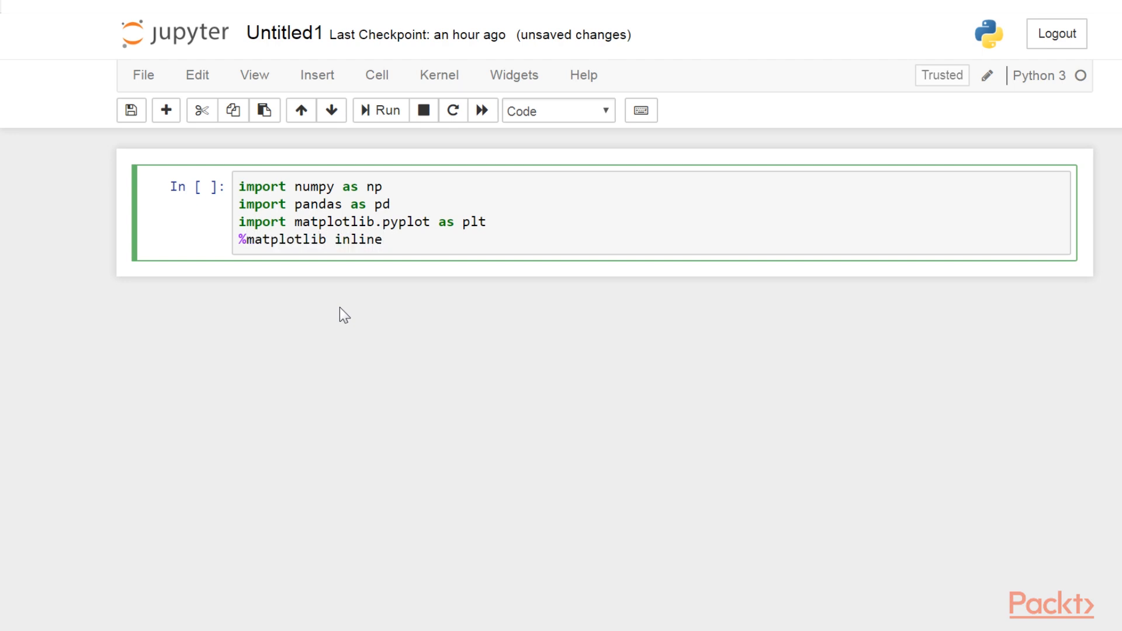
pyautogui.press('shift+enter')
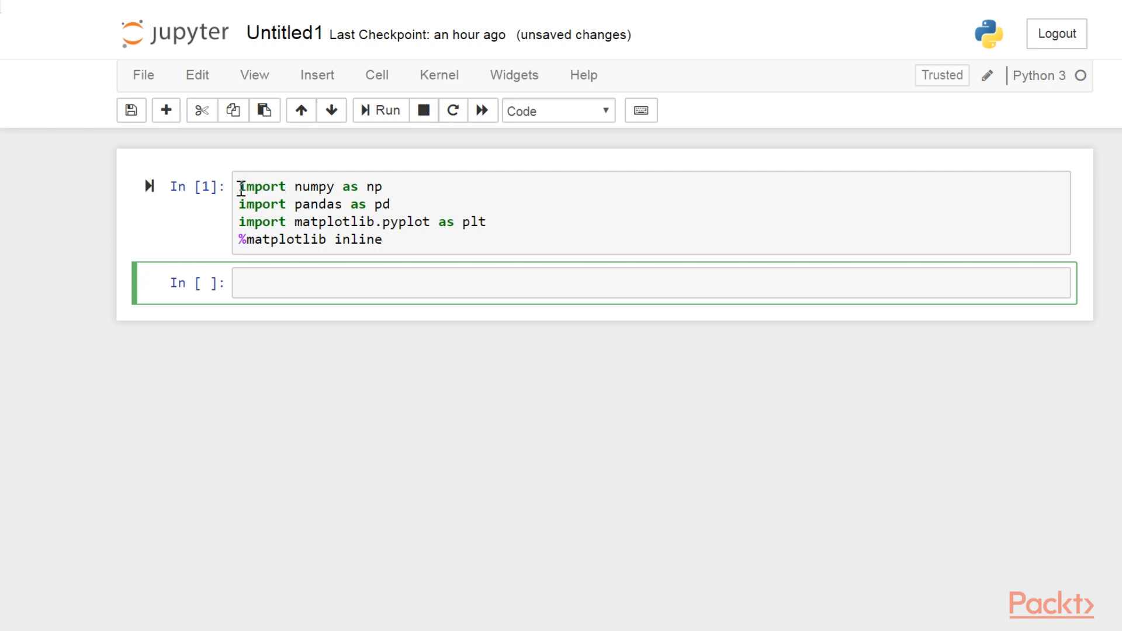
# Step: Highlight the import and inline-plotting lines, then begin a cd command
pyautogui.tripleClick(310, 187)
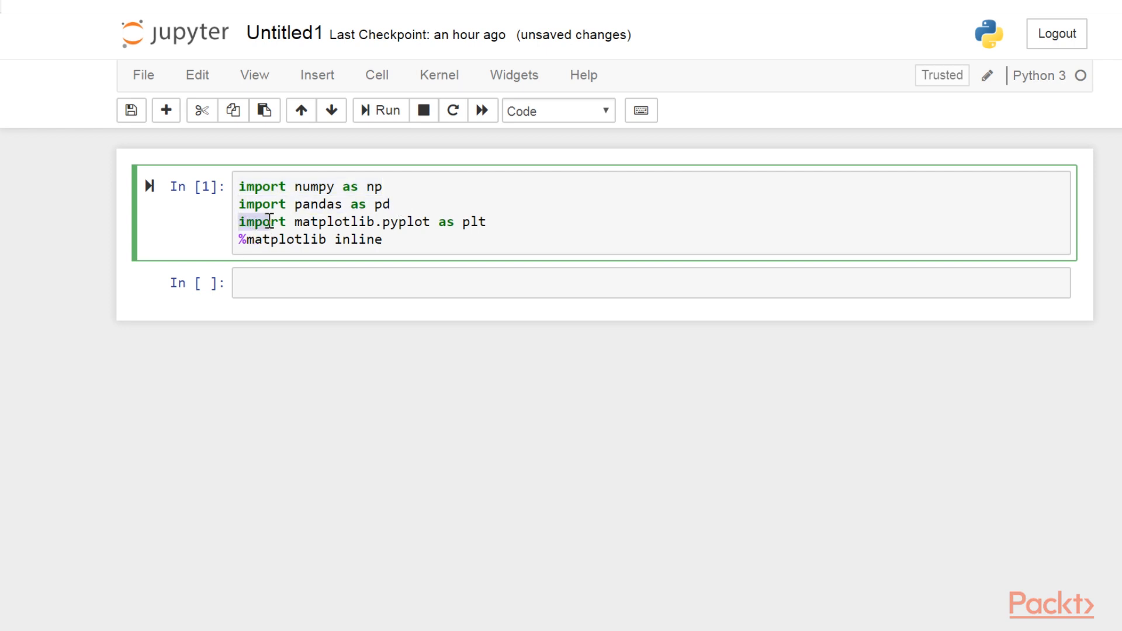
pyautogui.moveTo(239, 221); pyautogui.dragTo(462, 221)
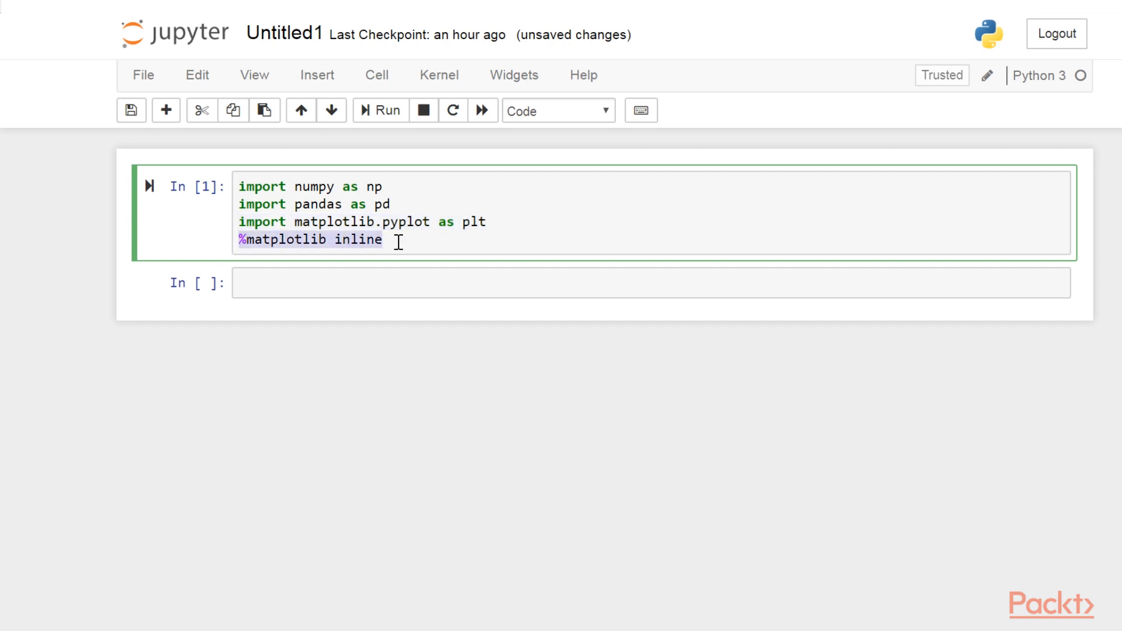
pyautogui.moveTo(420, 251)
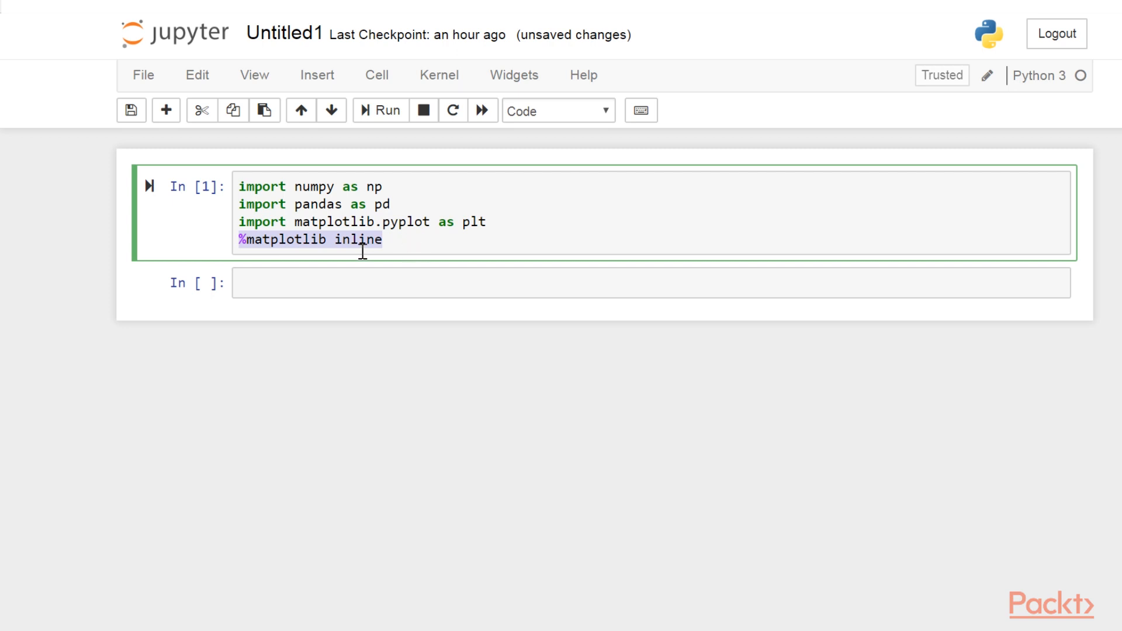
pyautogui.write('cd')
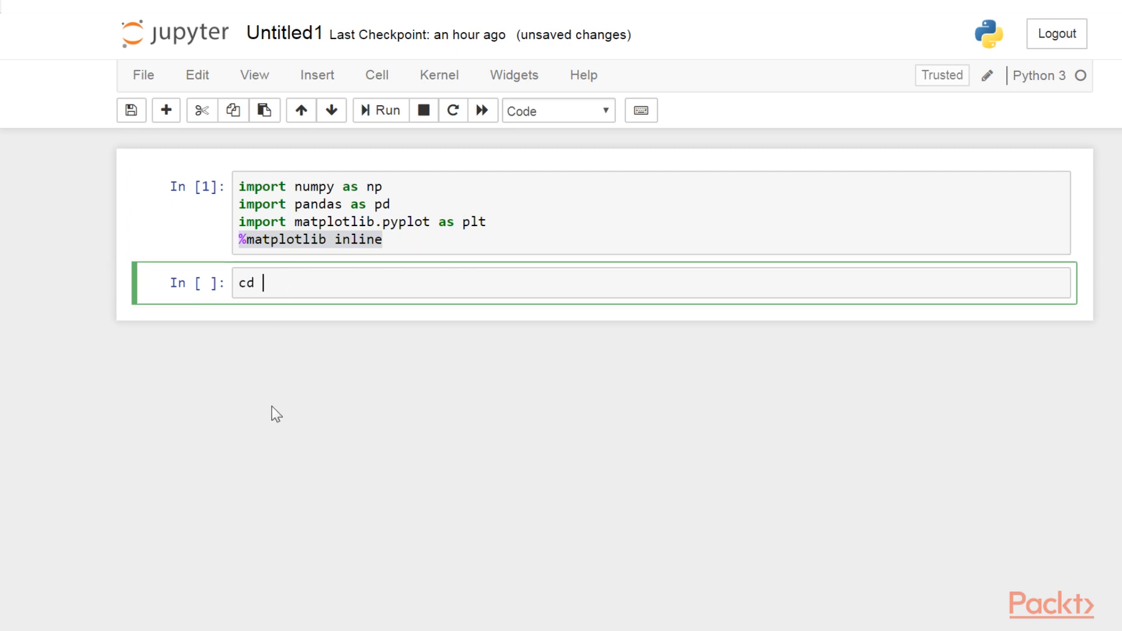
# Step: Enter the 'D:\Ipython interactive\Projects\Section 2' path and select the minibook-2nd-data repository URL
pyautogui.write('D:\\Ipython interactive\\Projects\\Section 2')
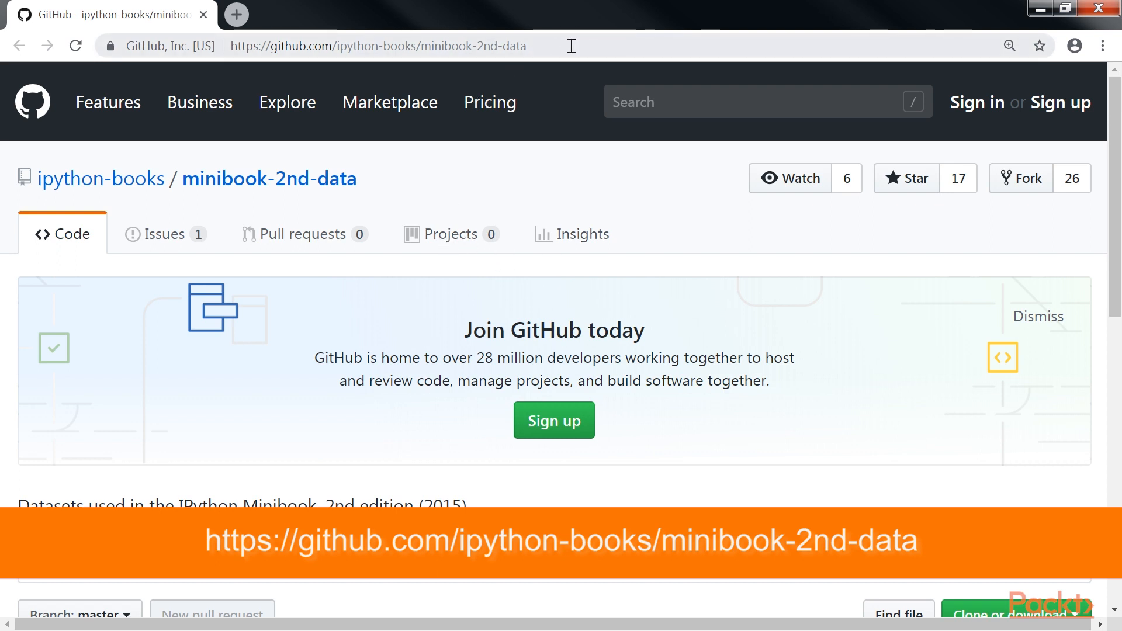
pyautogui.click(376, 45)
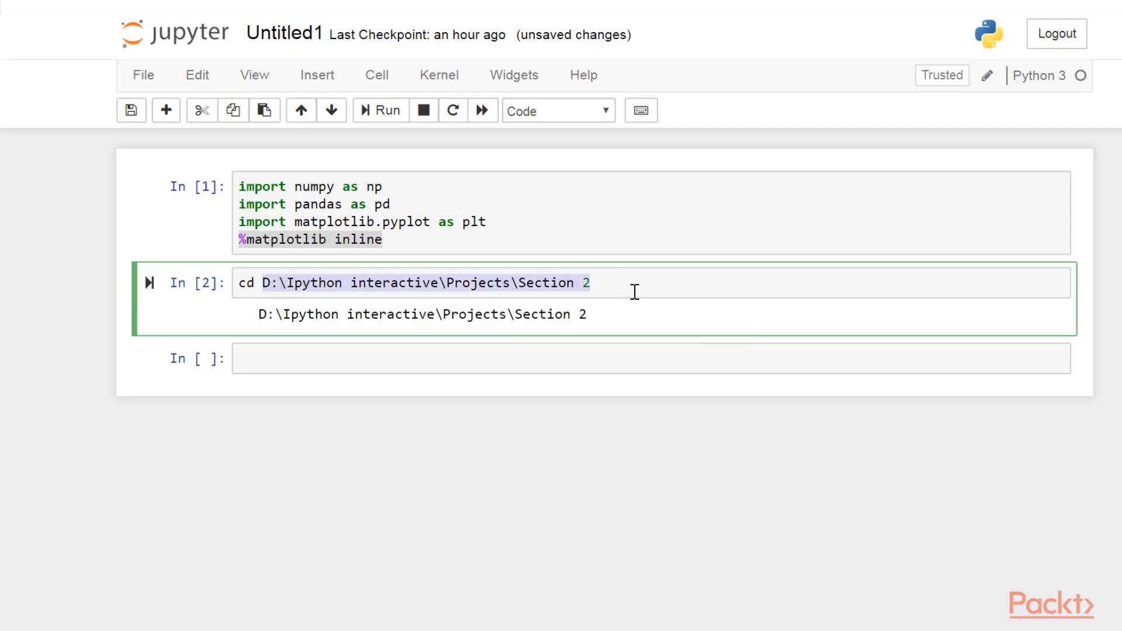
# Step: Start the shell command '!unzip nyc_t' in the empty third cell
pyautogui.click(643, 358)
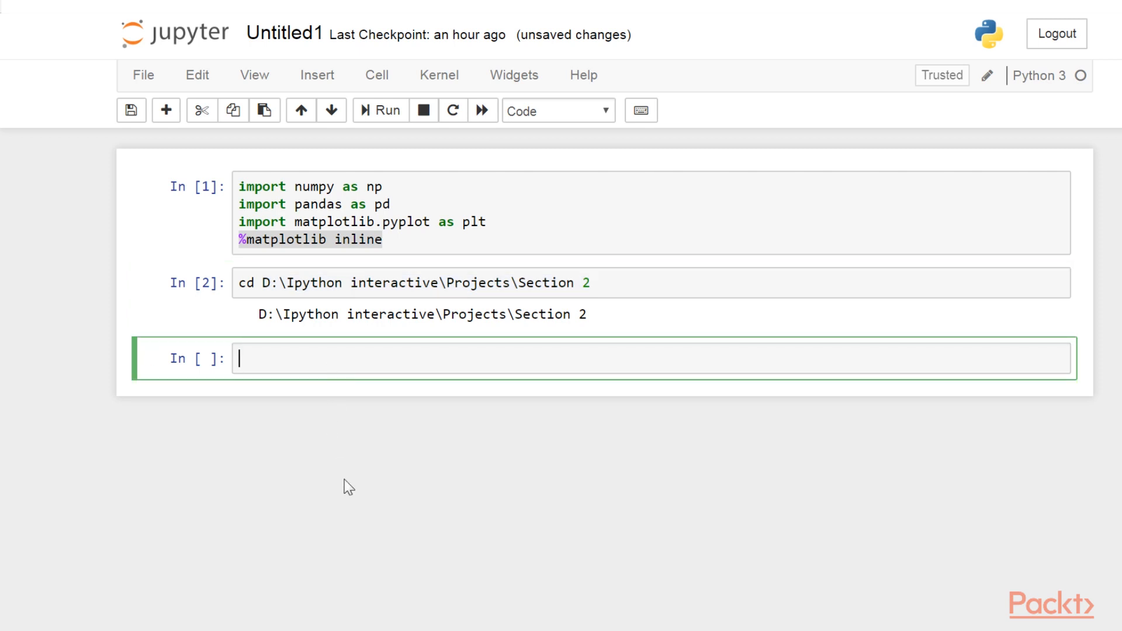
pyautogui.write('!')
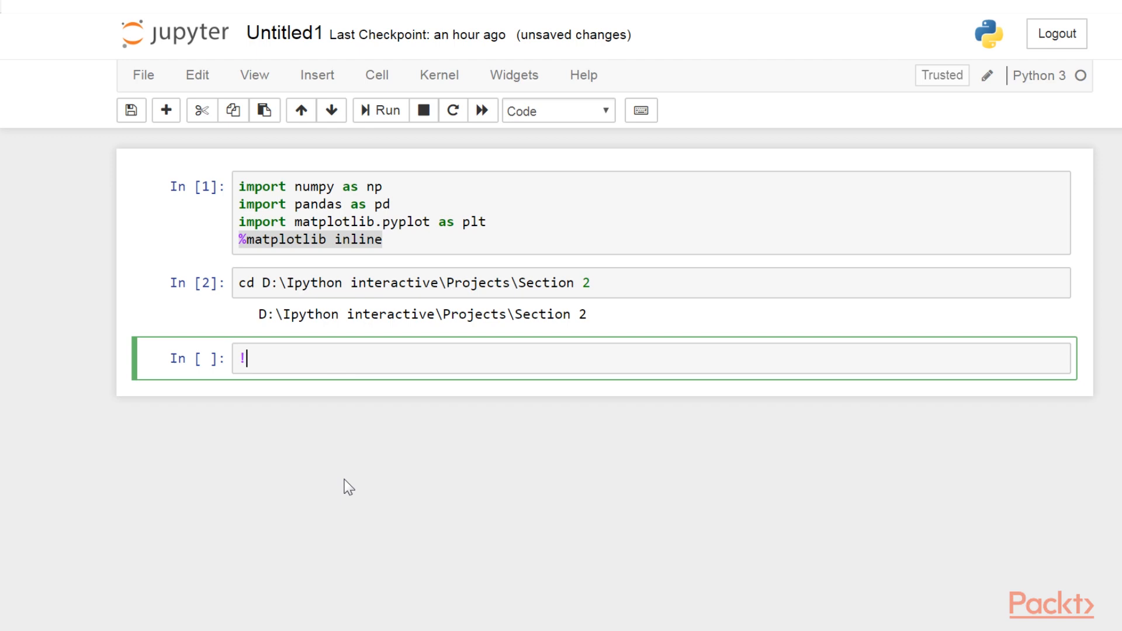
pyautogui.write('unzip nyc_t')
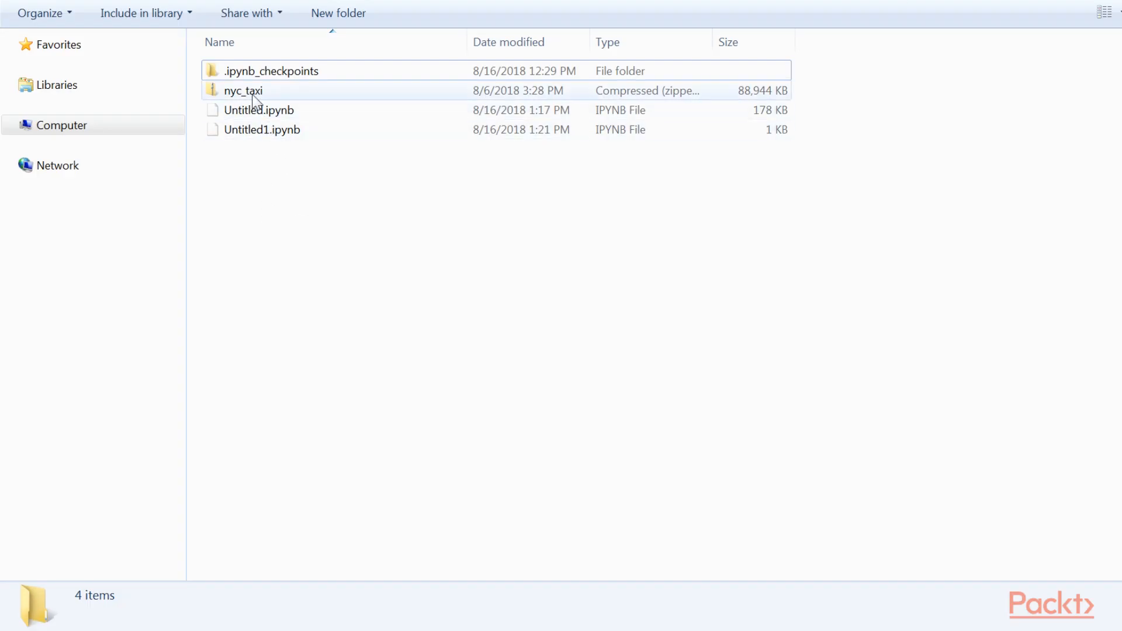
# Step: Open the extracted data folder and inspect the nyc_data and nyc_fare CSV files
pyautogui.click(242, 89)
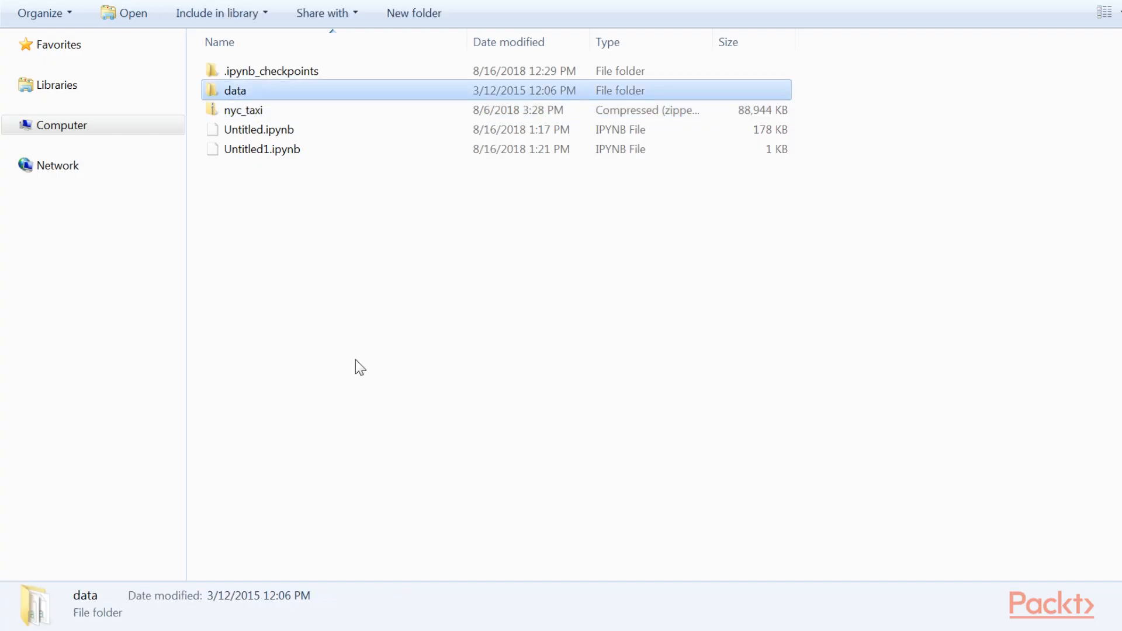
pyautogui.moveTo(247, 97)
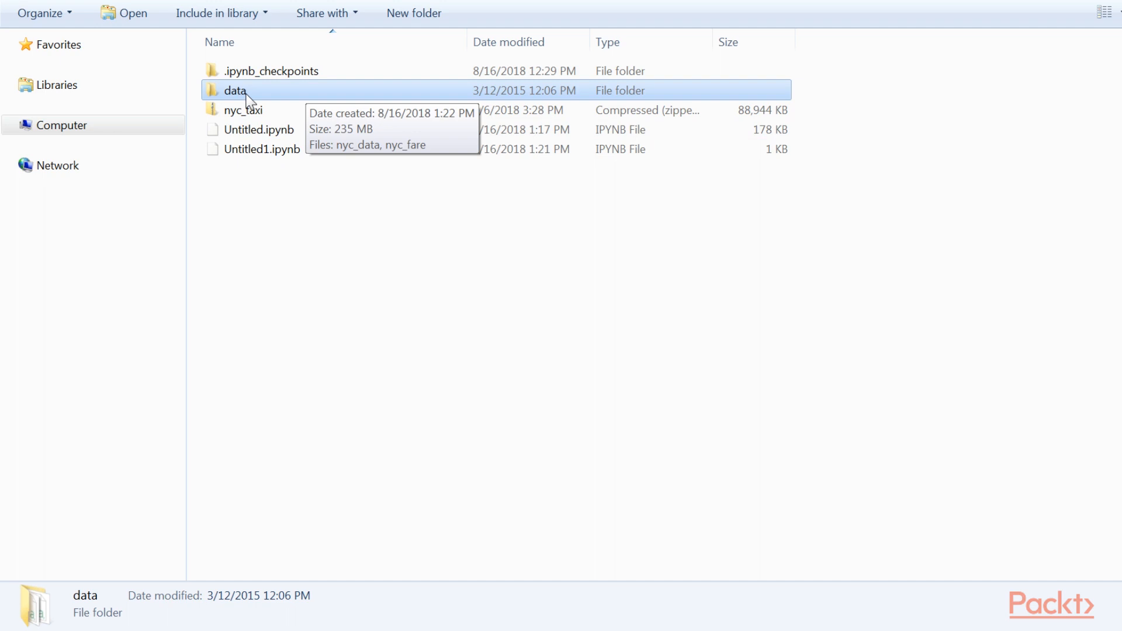
pyautogui.doubleClick(235, 90)
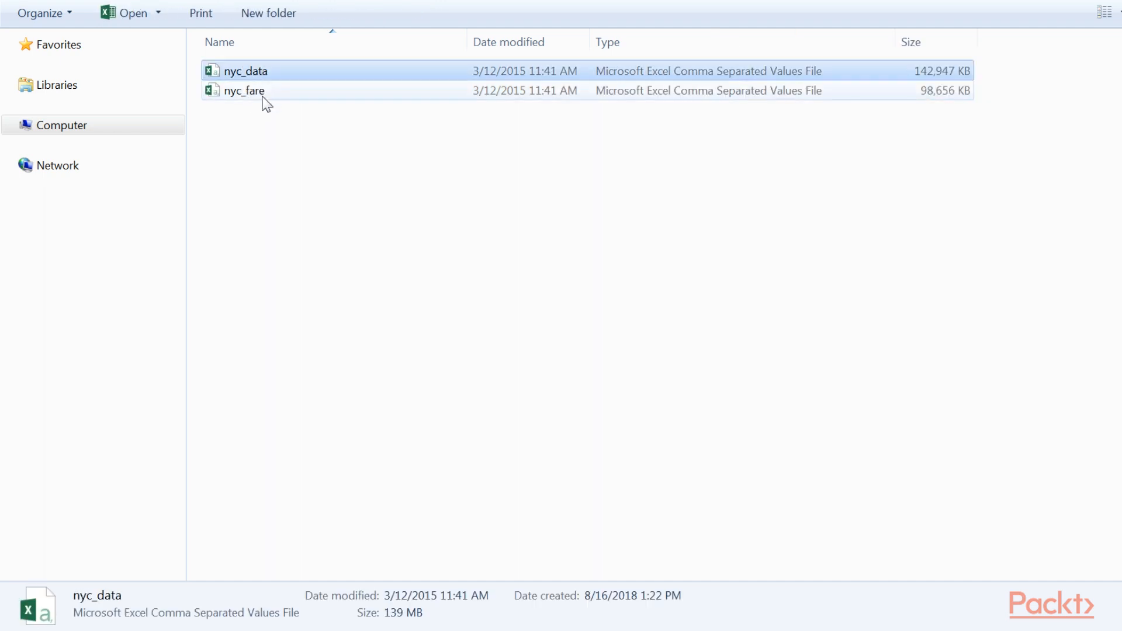
pyautogui.click(243, 90)
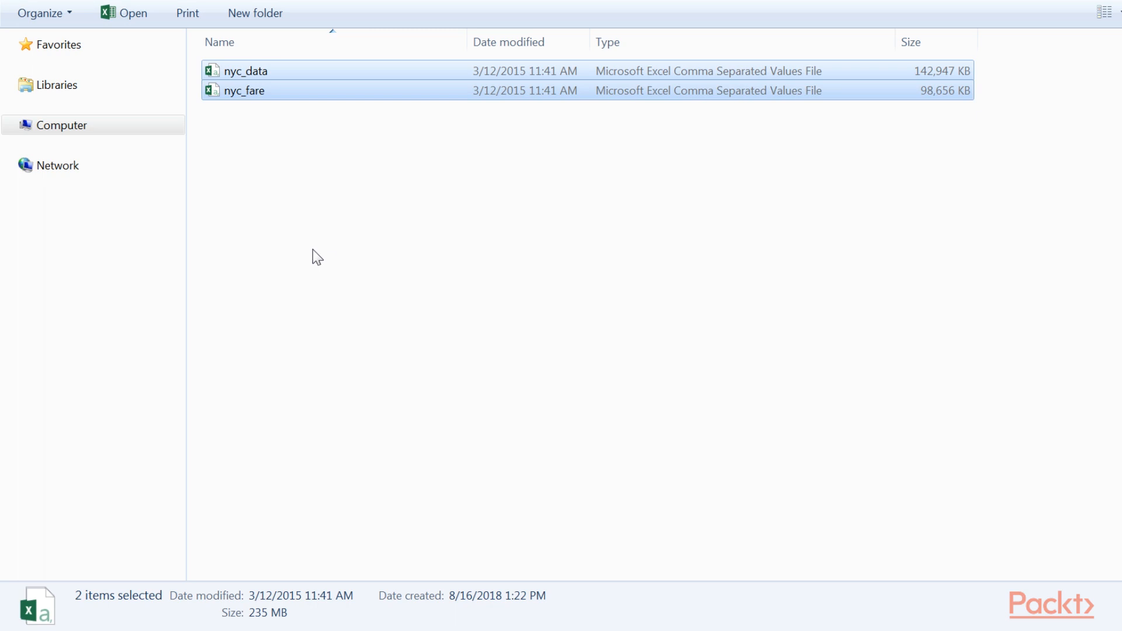
pyautogui.click(246, 71)
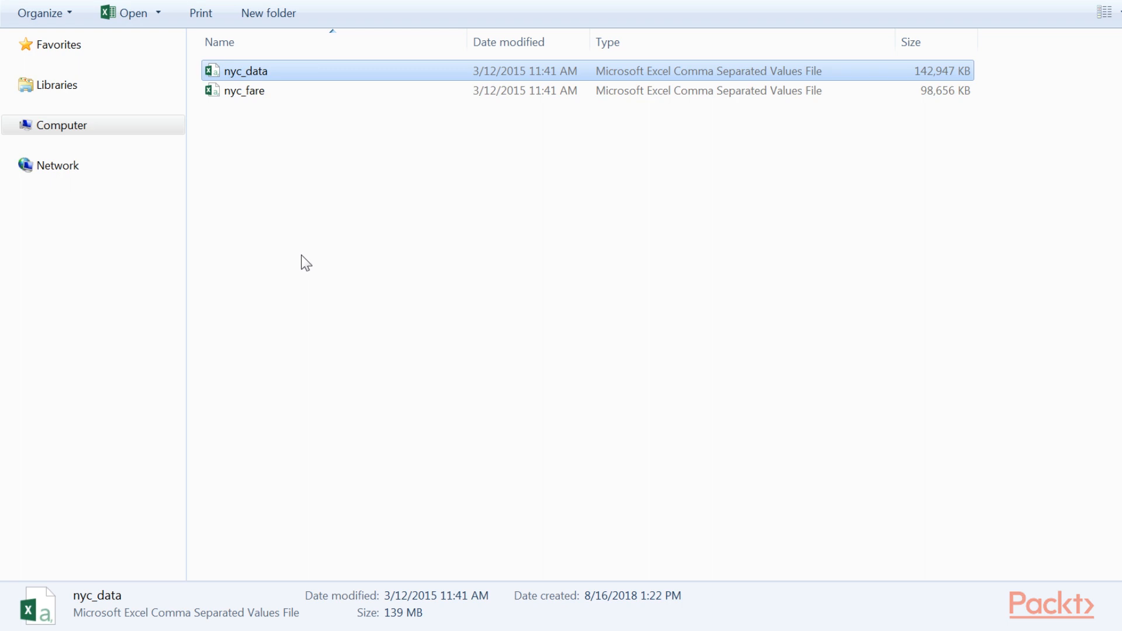
pyautogui.click(244, 90)
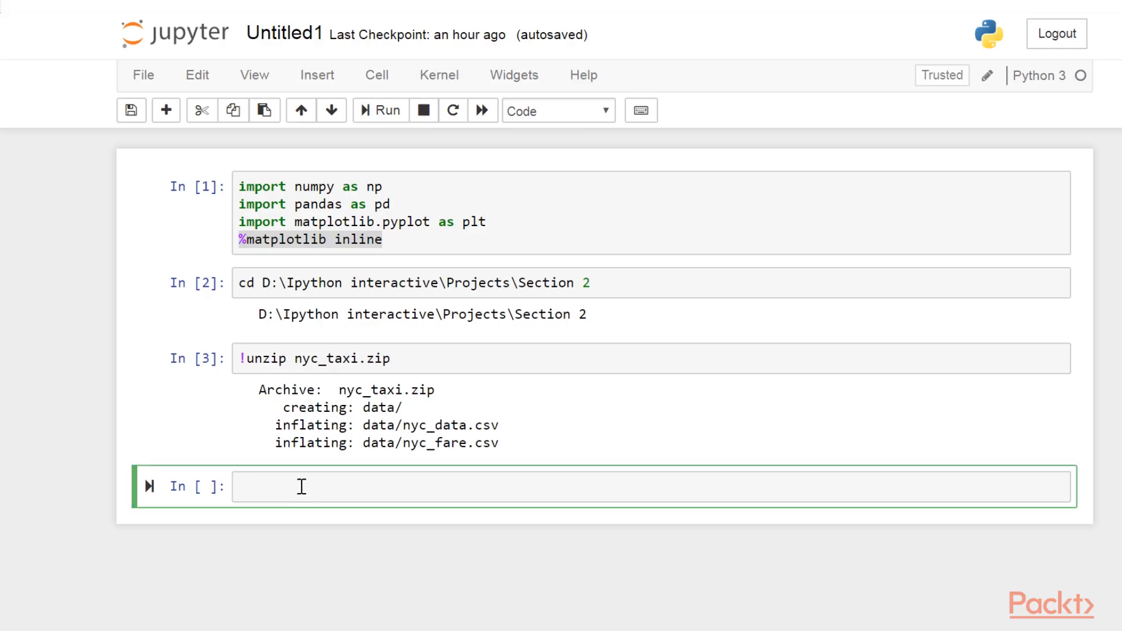
# Step: Store data_filename = 'data/nyc_data.csv' in a cell and run it
pyautogui.write("data_filename = 'data/nyc_data.csv'")
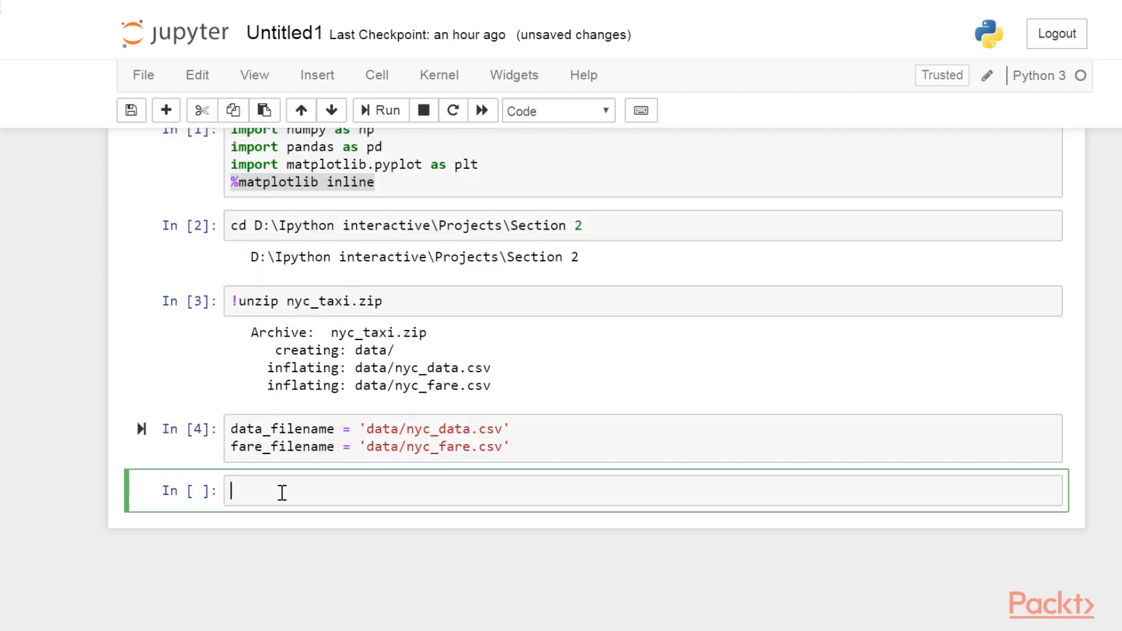
pyautogui.press('Escape')
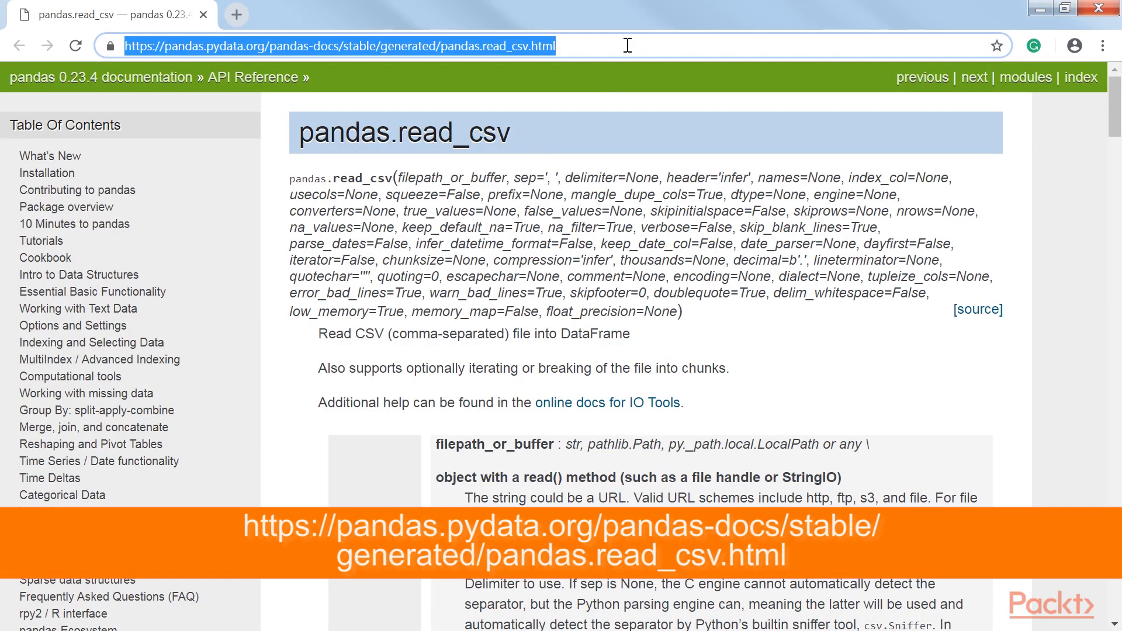
# Step: Scroll through the pandas.read_csv parameter descriptions
pyautogui.scroll(-3)
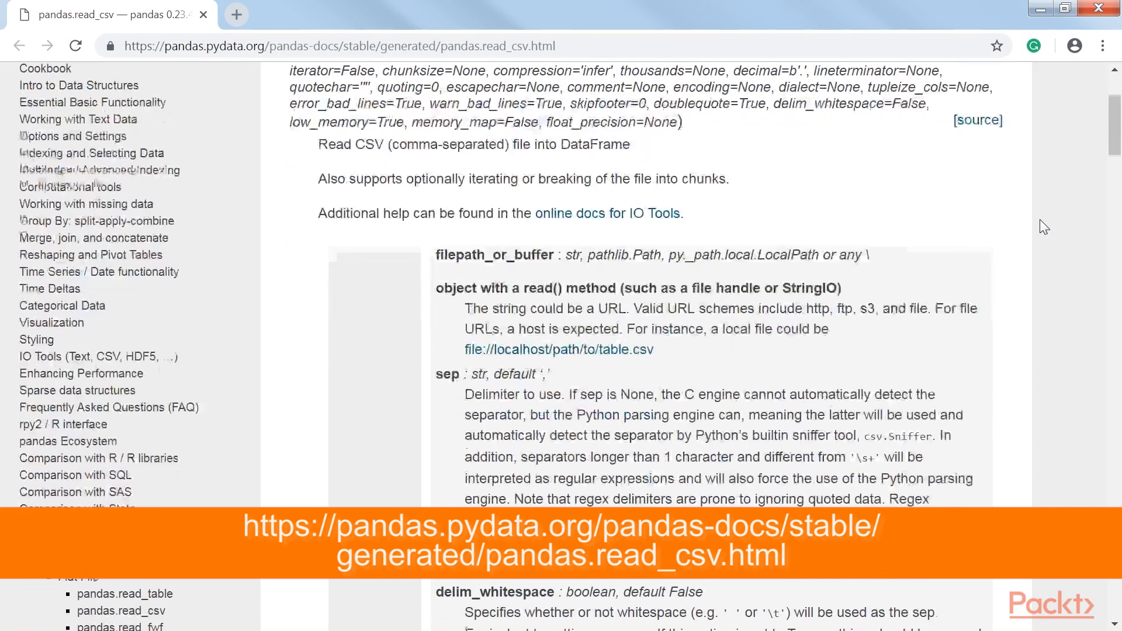
pyautogui.scroll(-3)
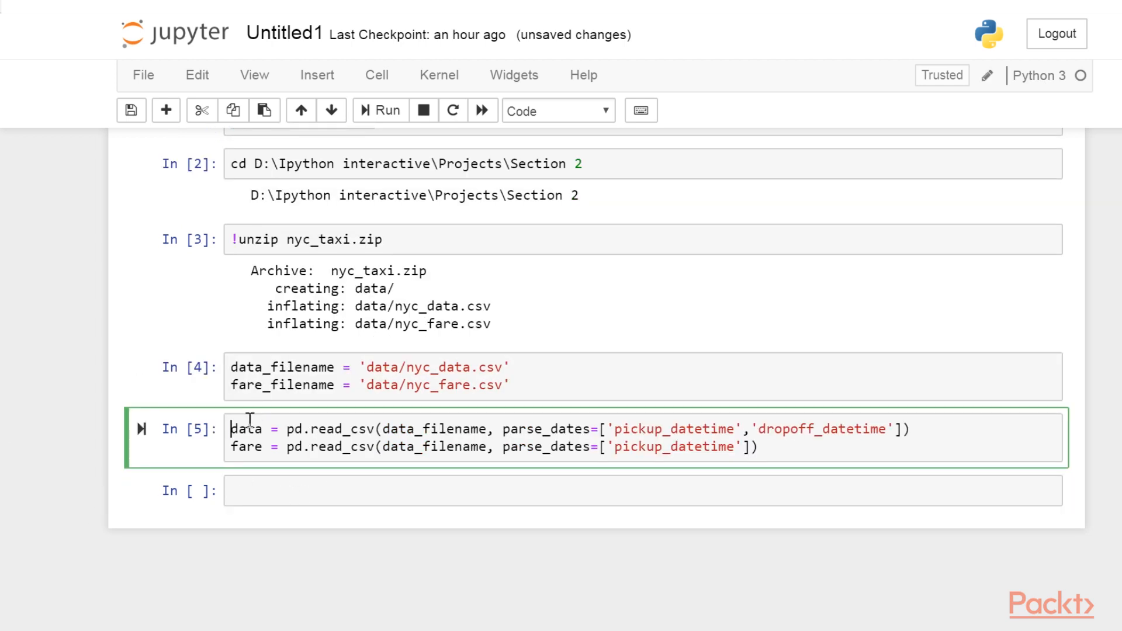
# Step: Preview the first taxi trip rows with data.head(3) in a new cell
pyautogui.doubleClick(246, 447)
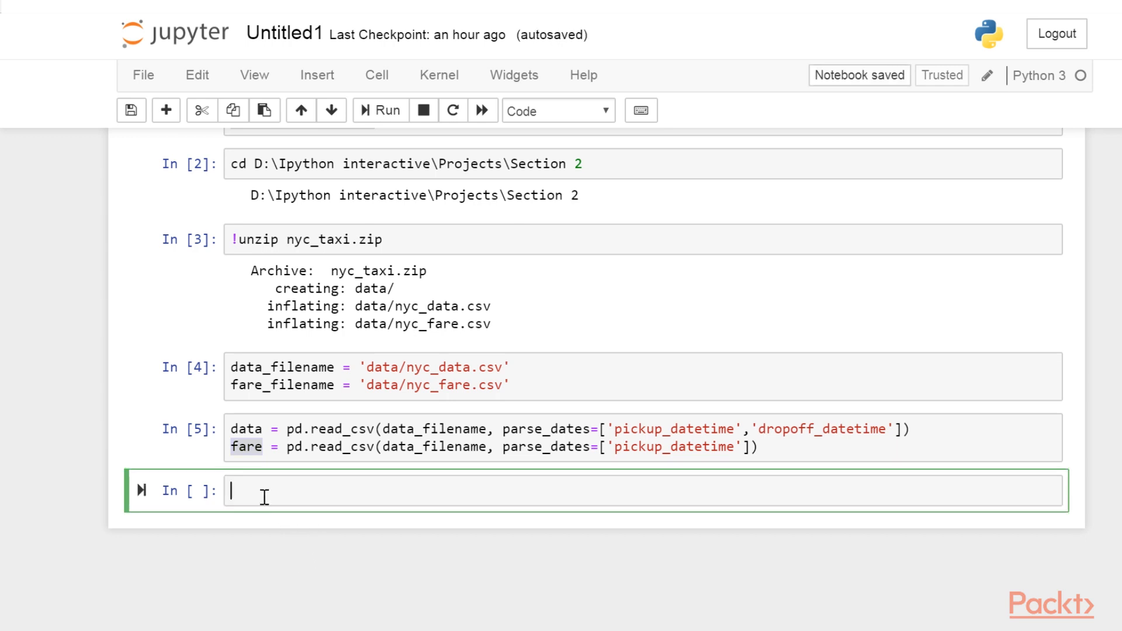
pyautogui.moveTo(263, 516)
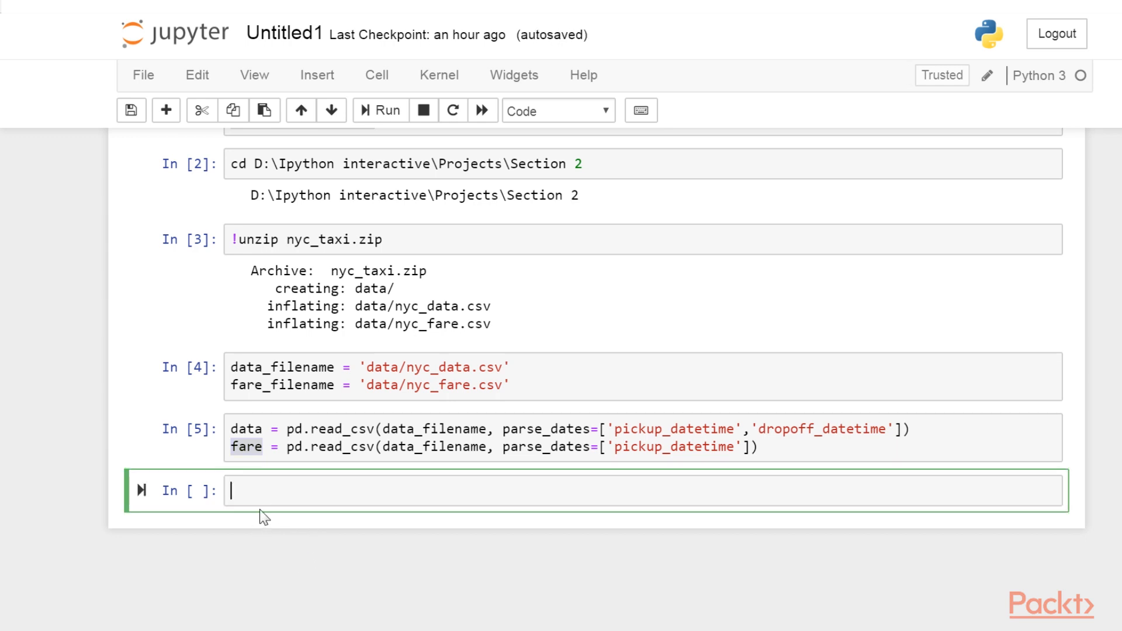
pyautogui.write('data.head()')
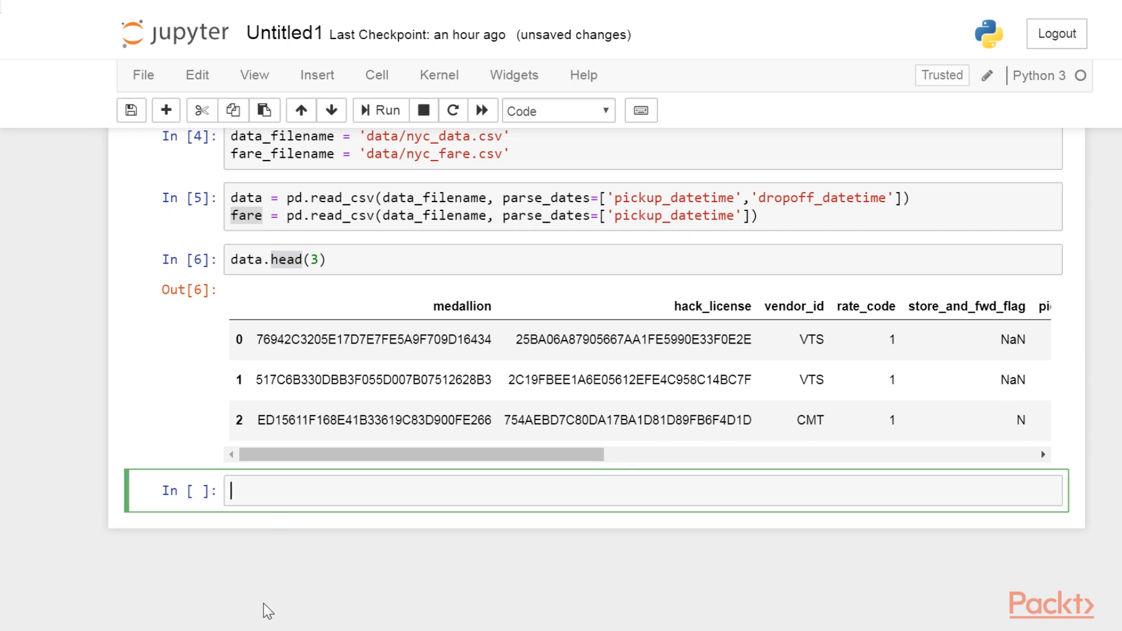
# Step: Run data.describe() on the taxi data, scroll through the statistics, and select the empty cell
pyautogui.write('data')
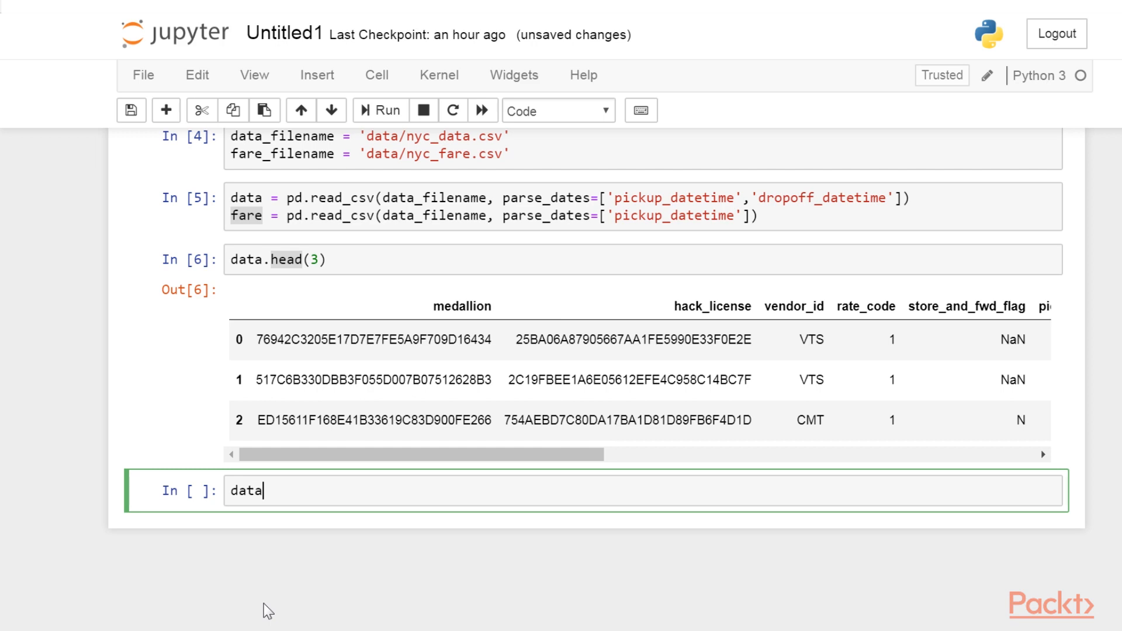
pyautogui.write('.describe(')
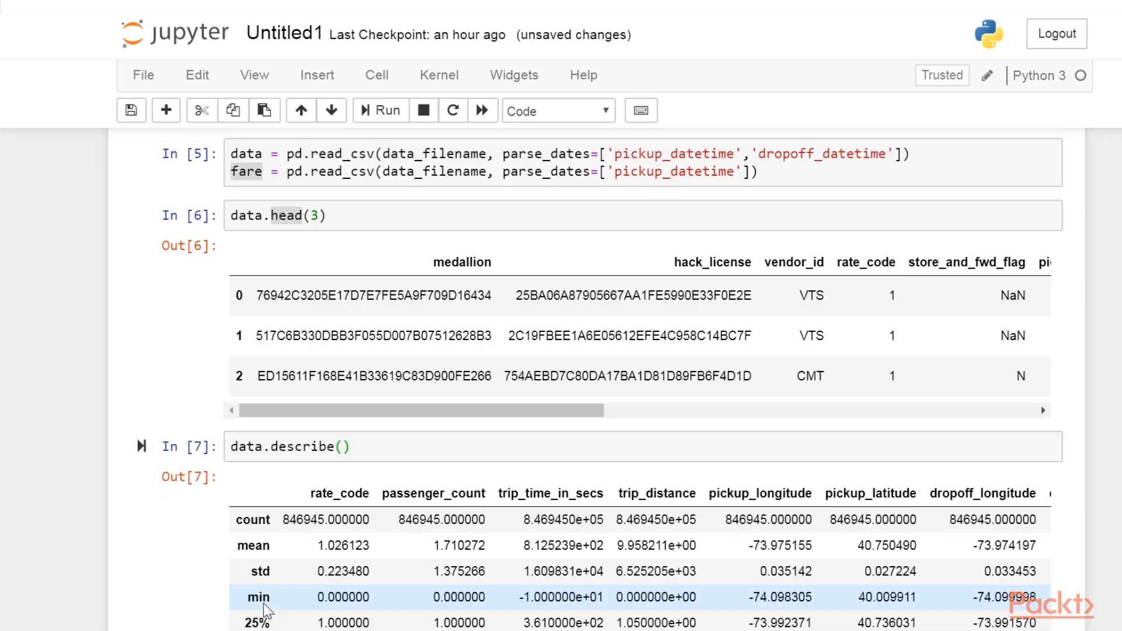
pyautogui.scroll(-3)
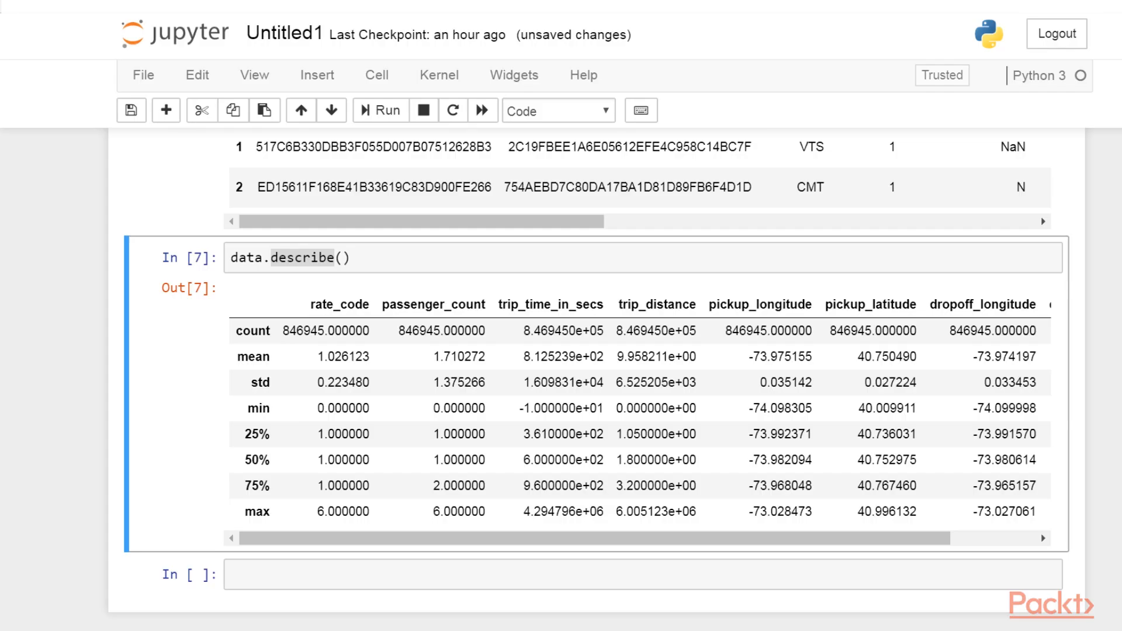
pyautogui.scroll(-3)
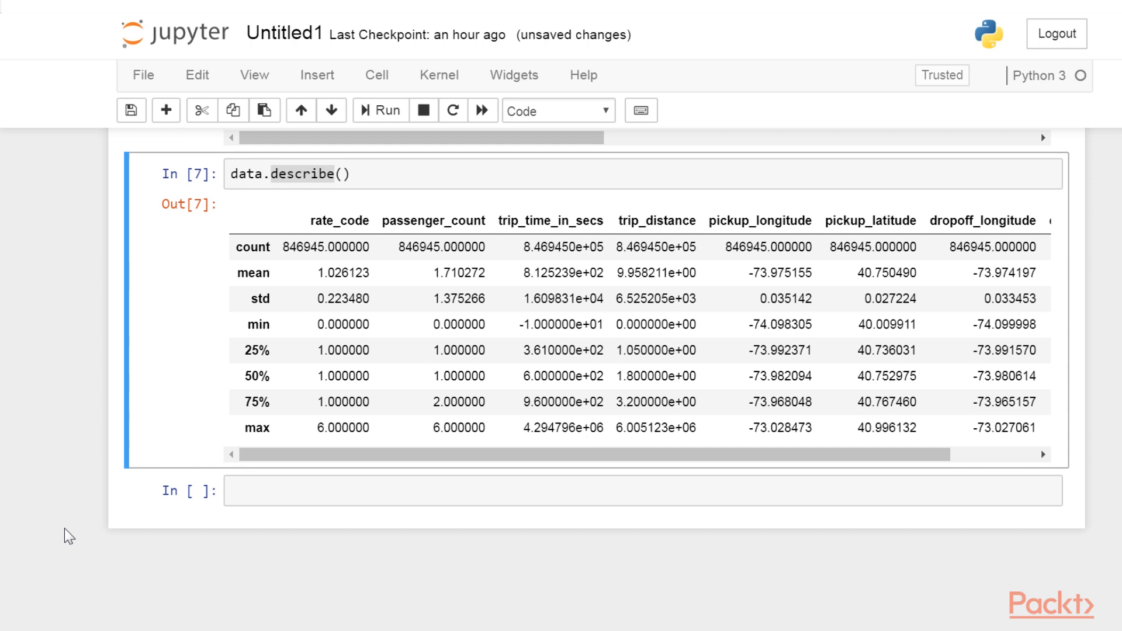
pyautogui.click(643, 490)
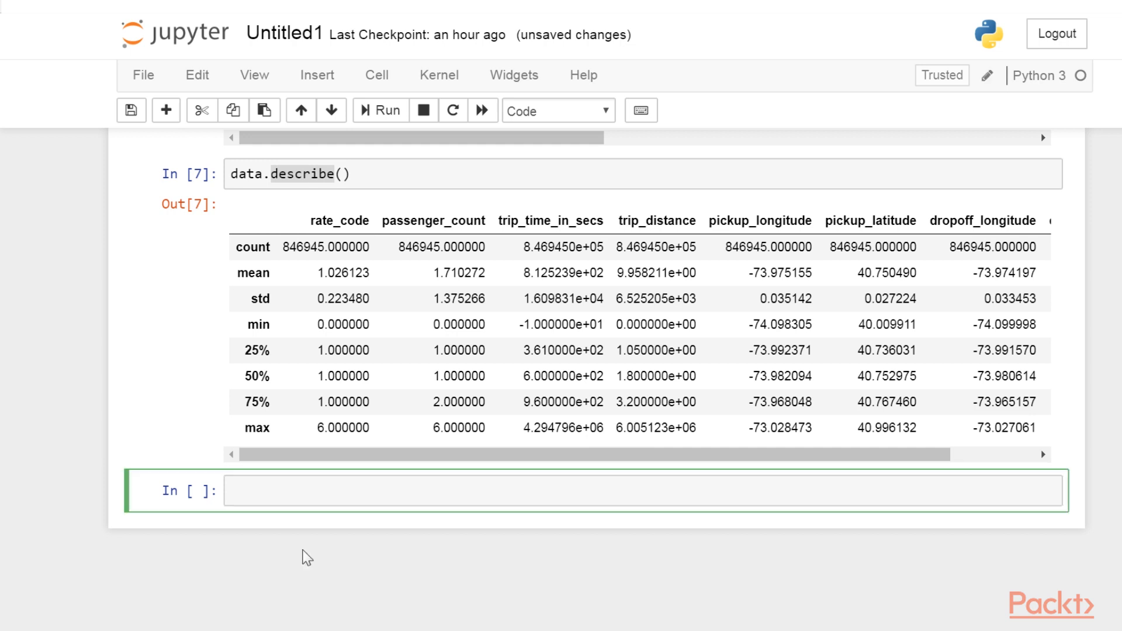
# Step: List data.columns, assign p_lng = data.pickup_longitude and other coordinates, then display p_lng
pyautogui.write('data.columns')
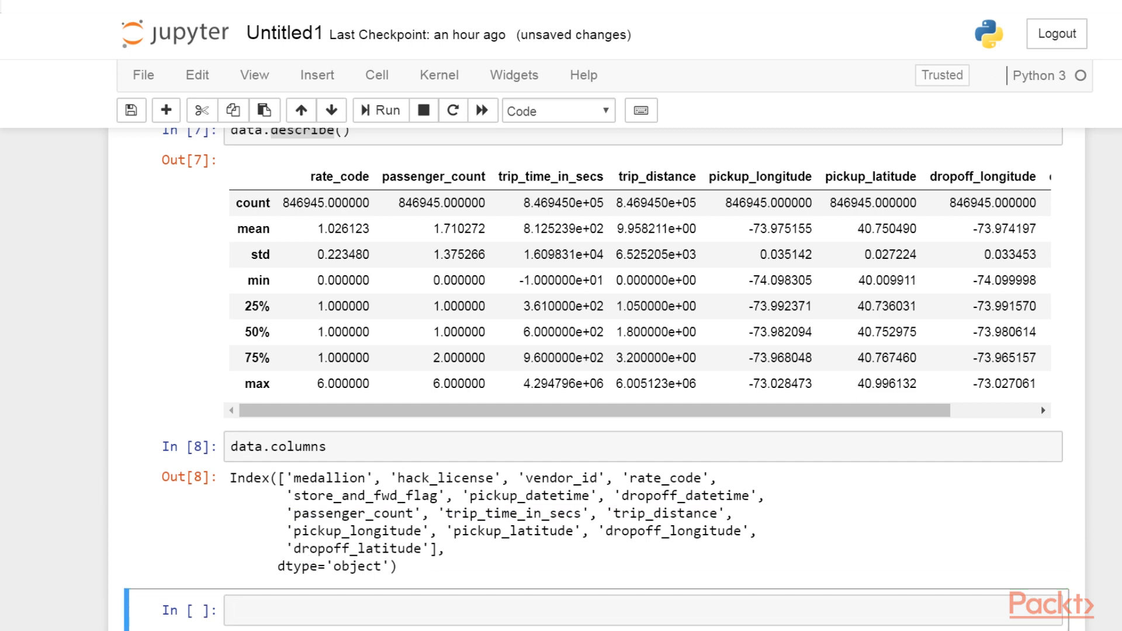
pyautogui.write('p_lng = data.pickup_longitude')
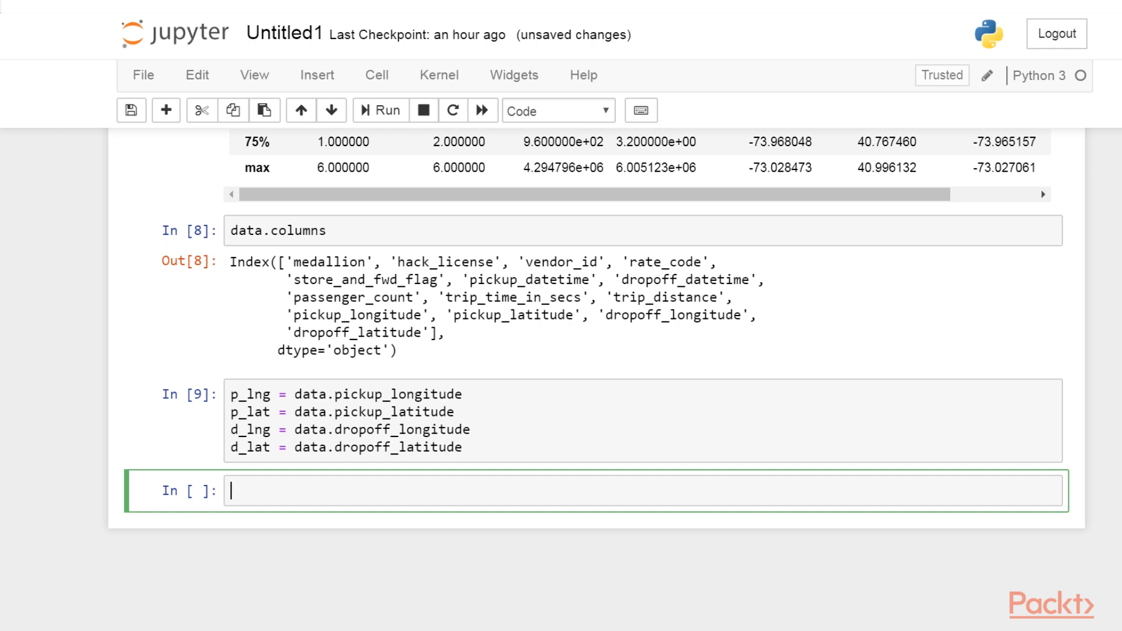
pyautogui.write('p_')
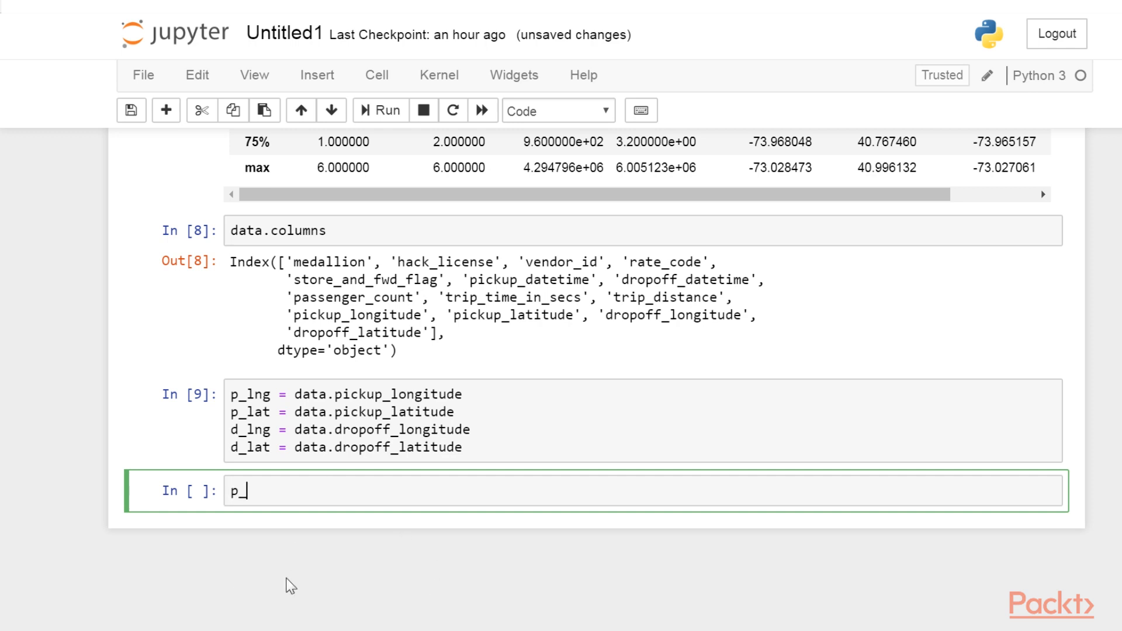
pyautogui.write('lng')
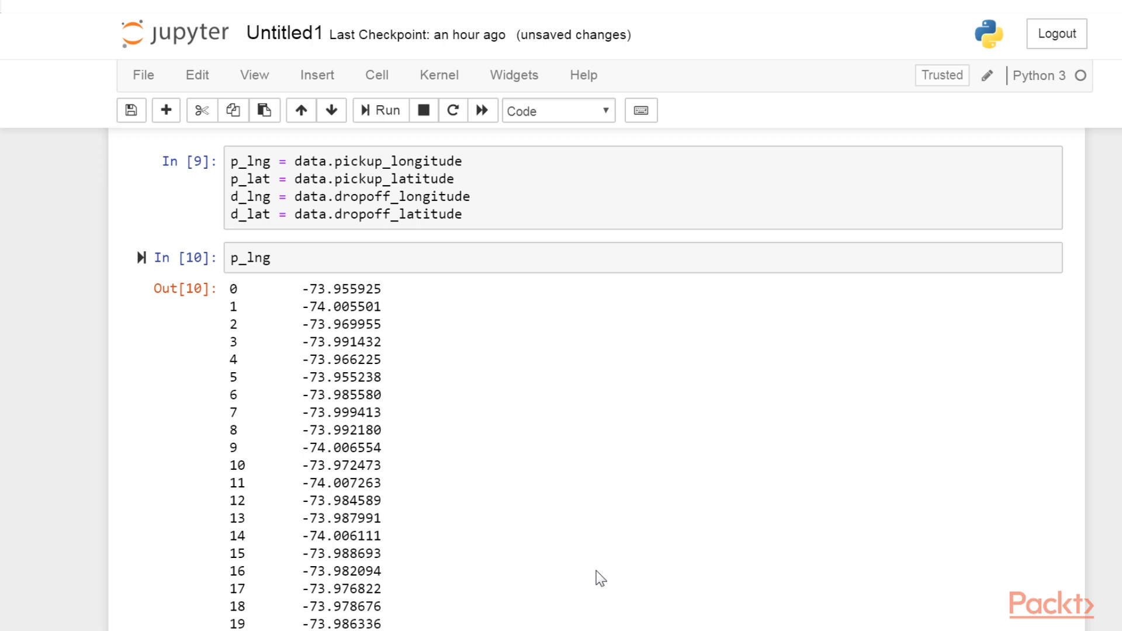
pyautogui.scroll(-3)
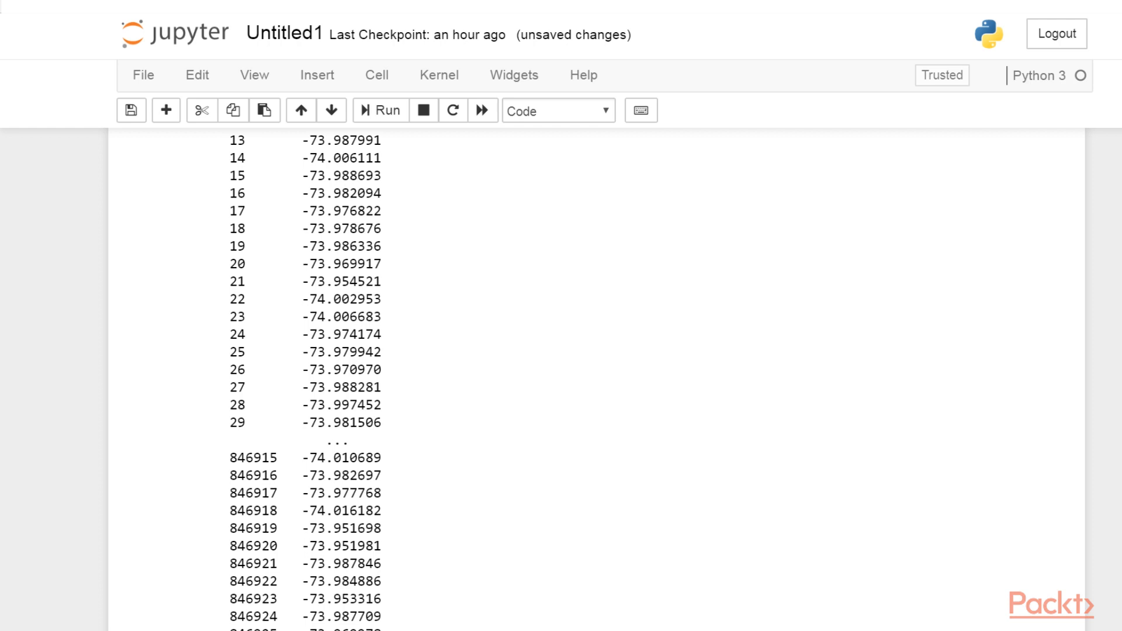
# Step: Compute px, py = lat_lng_to_pixels(p_lat, p_lng) and display the px values
pyautogui.scroll(-3)
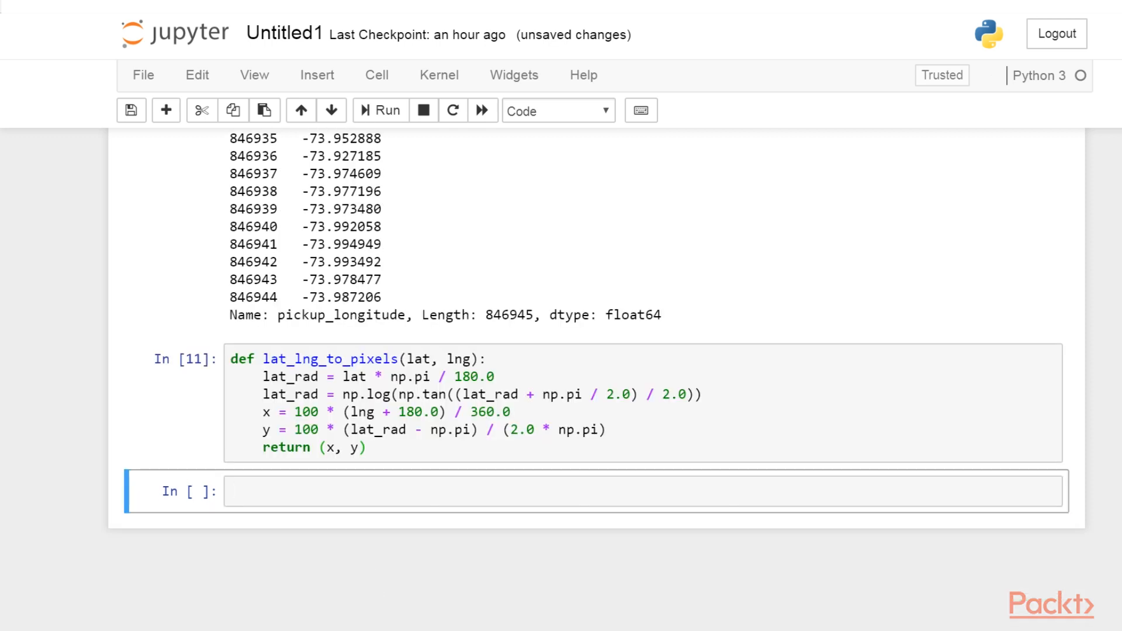
pyautogui.write('px, py = lat_lng_to_pixels(p_lat, p_lng)')
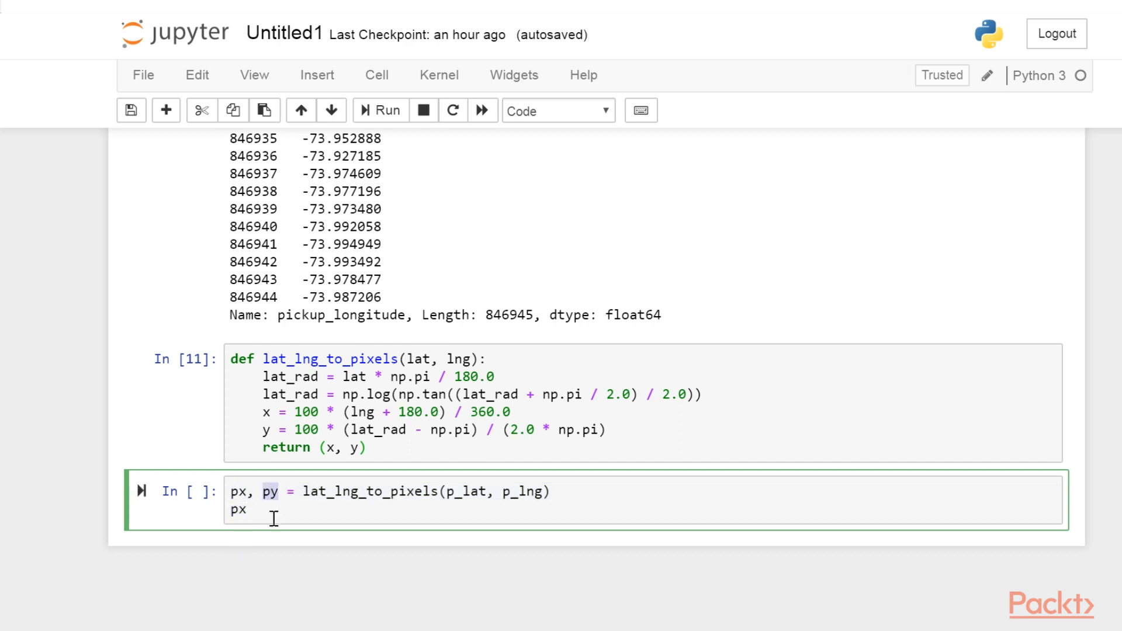
pyautogui.click(243, 509)
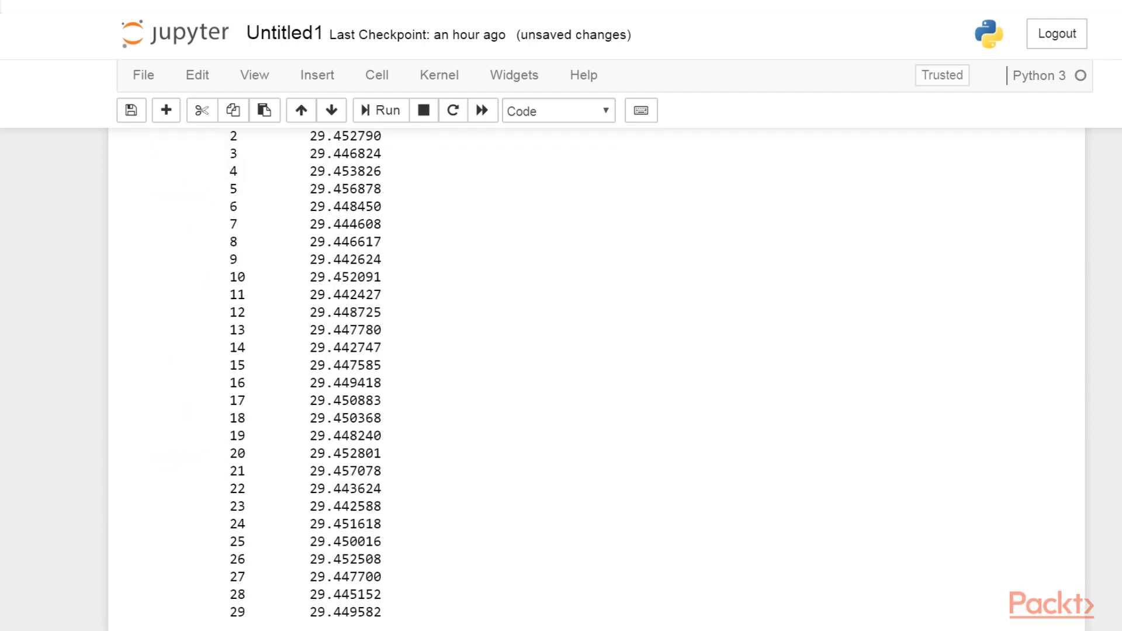
pyautogui.scroll(-3)
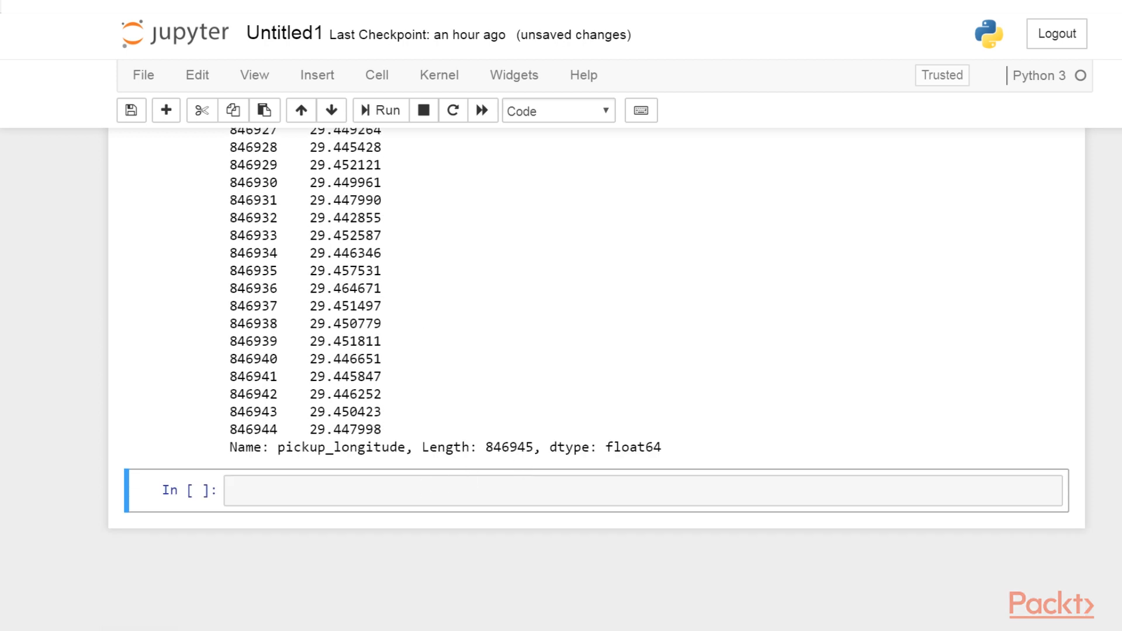
# Step: Plot the pickup coordinates with plt.scatter(px, py), showing a dense cluster and outliers
pyautogui.click(644, 490)
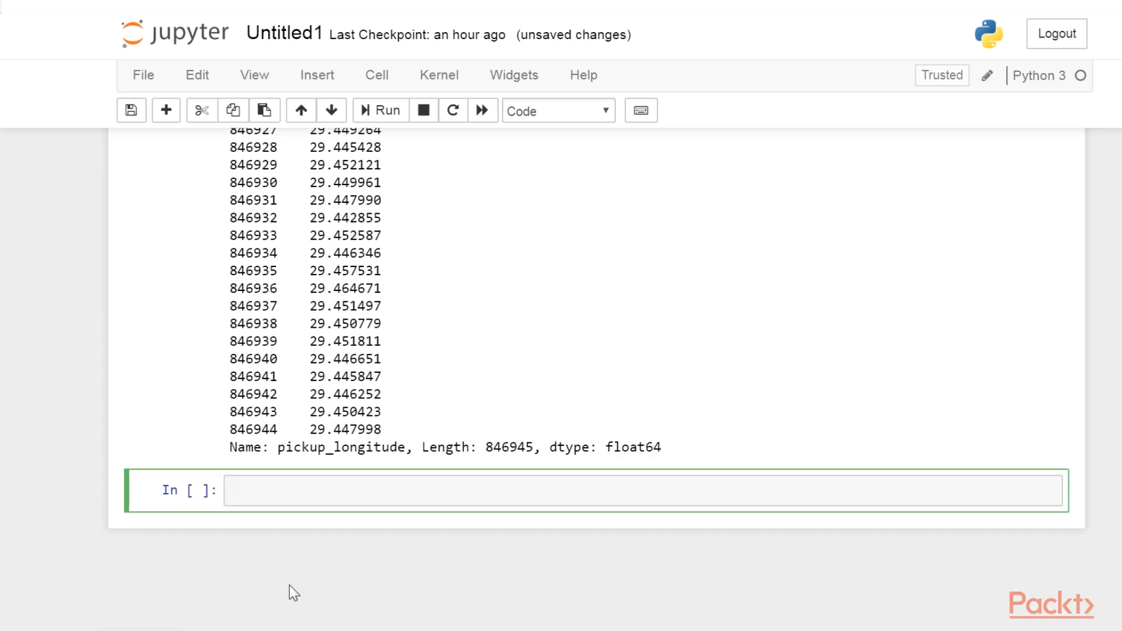
pyautogui.write('plt.scatter(px,')
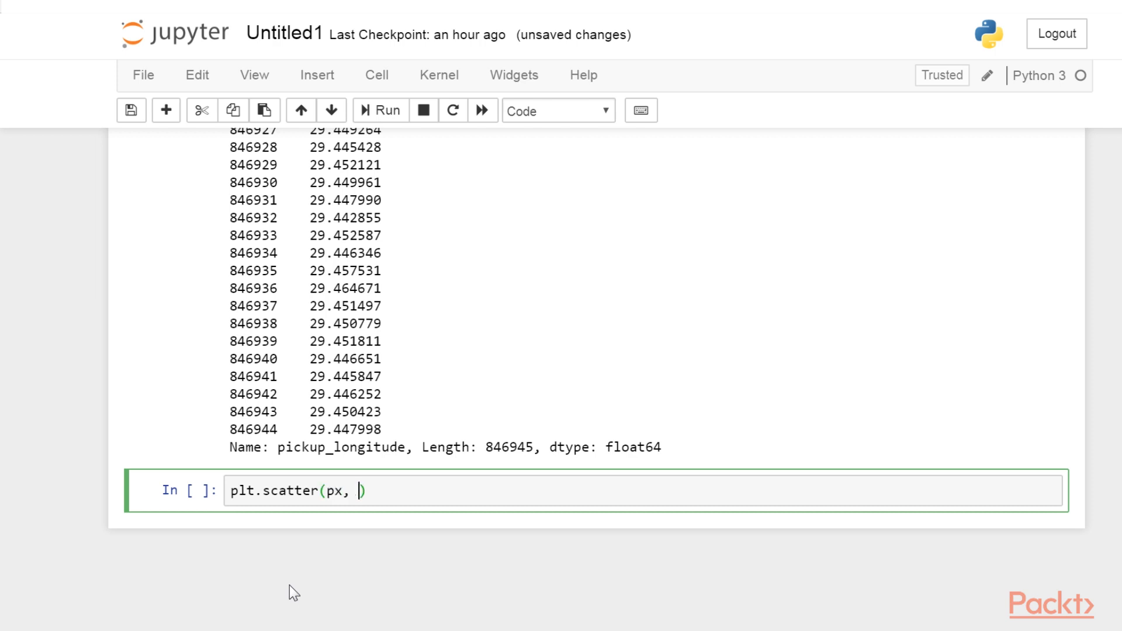
pyautogui.write('py')
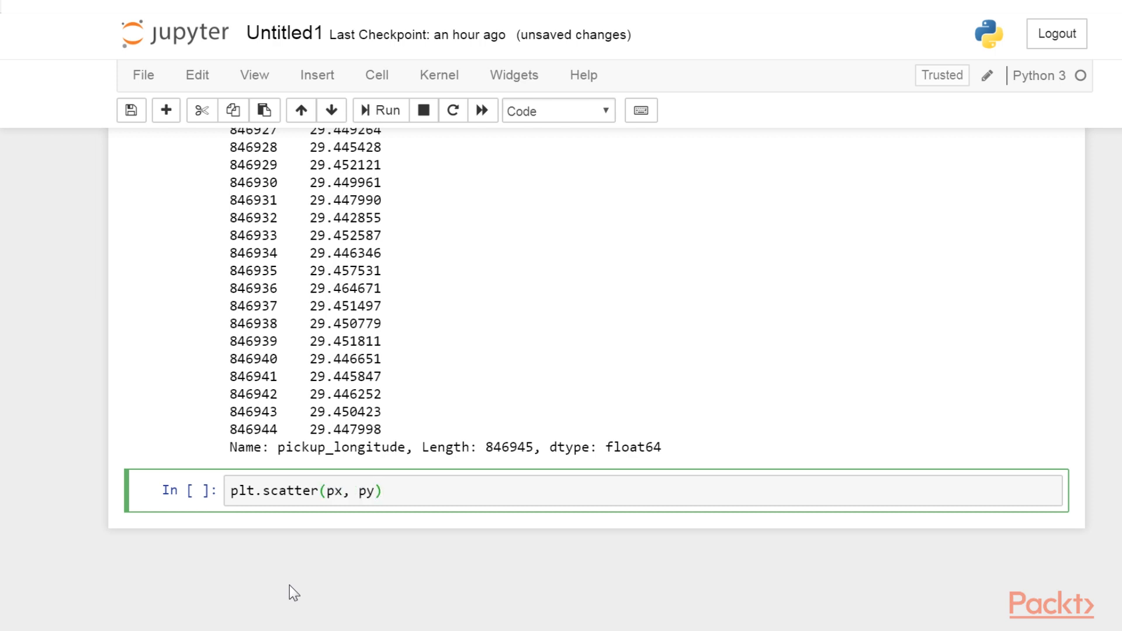
pyautogui.doubleClick(290, 491)
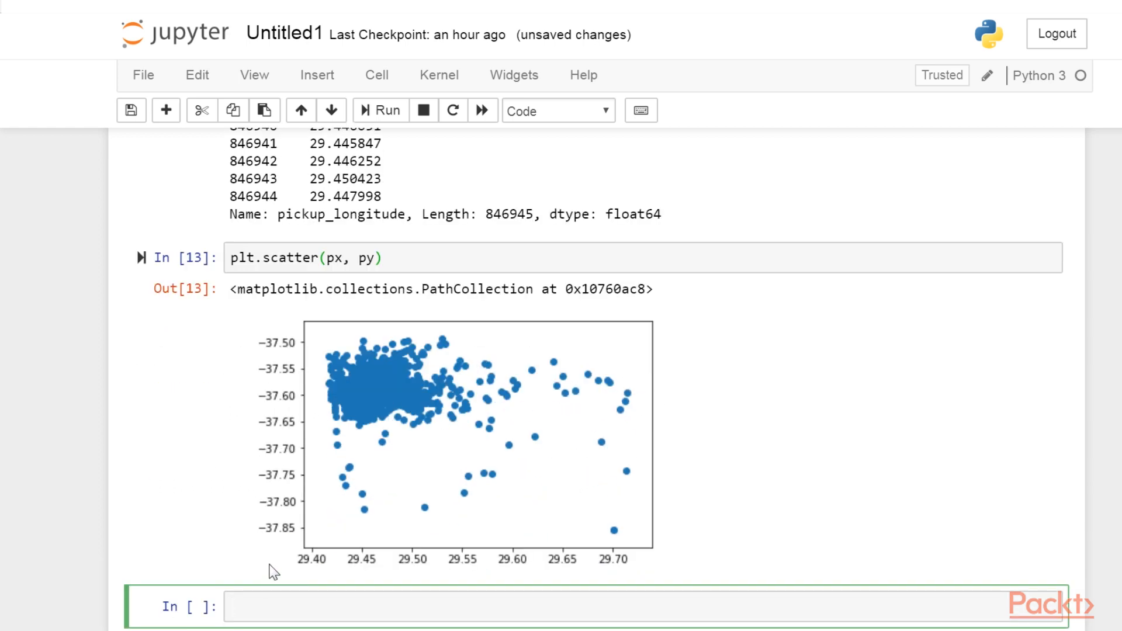
pyautogui.moveTo(261, 558)
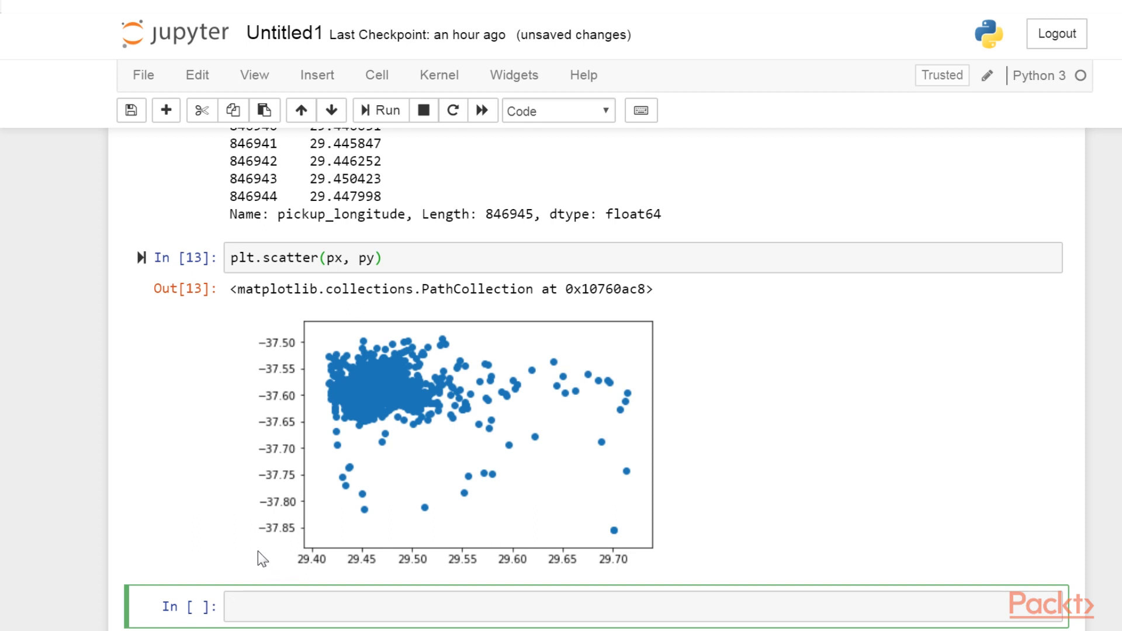
pyautogui.moveTo(191, 368)
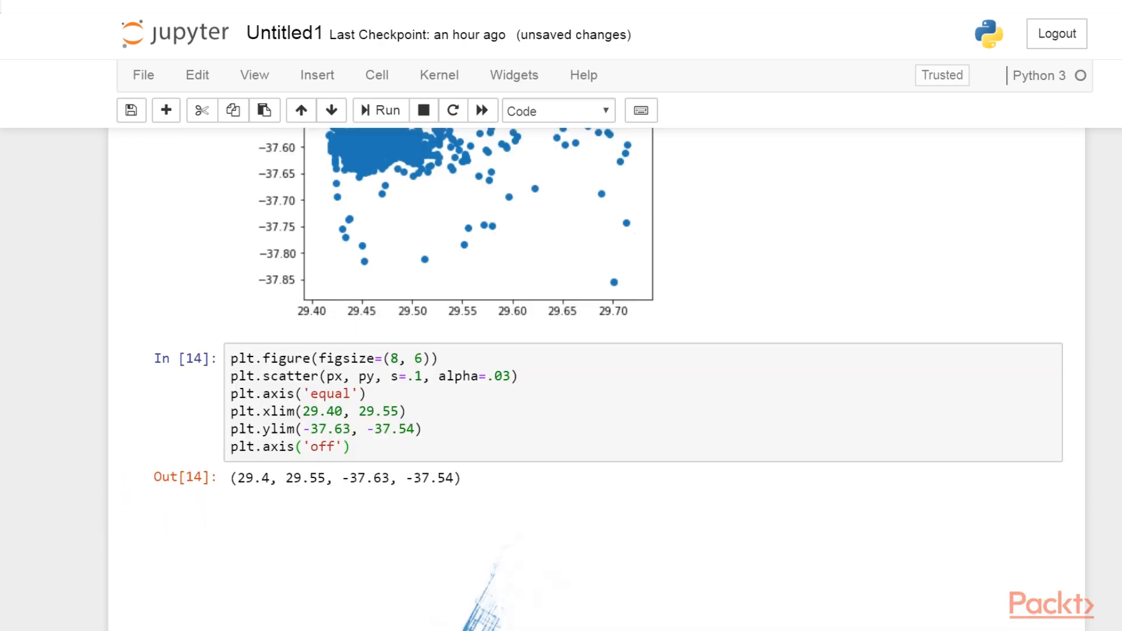
# Step: Render the Manhattan map cell with alpha=.03 points, xlim/ylim limits and axes off
pyautogui.scroll(-3)
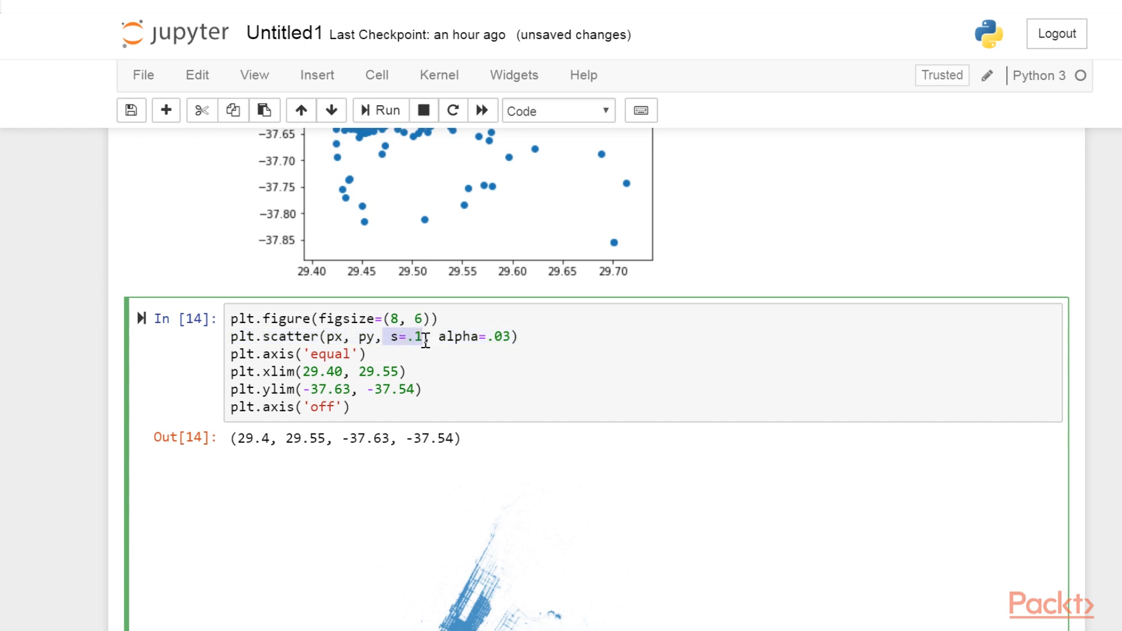
pyautogui.moveTo(450, 343)
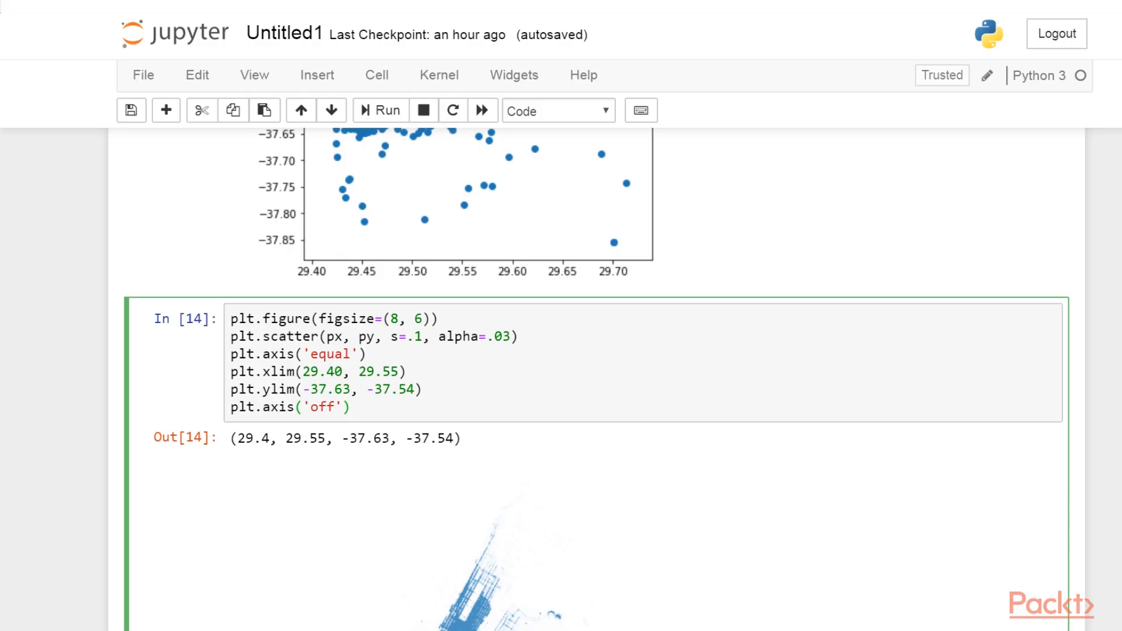
pyautogui.click(350, 407)
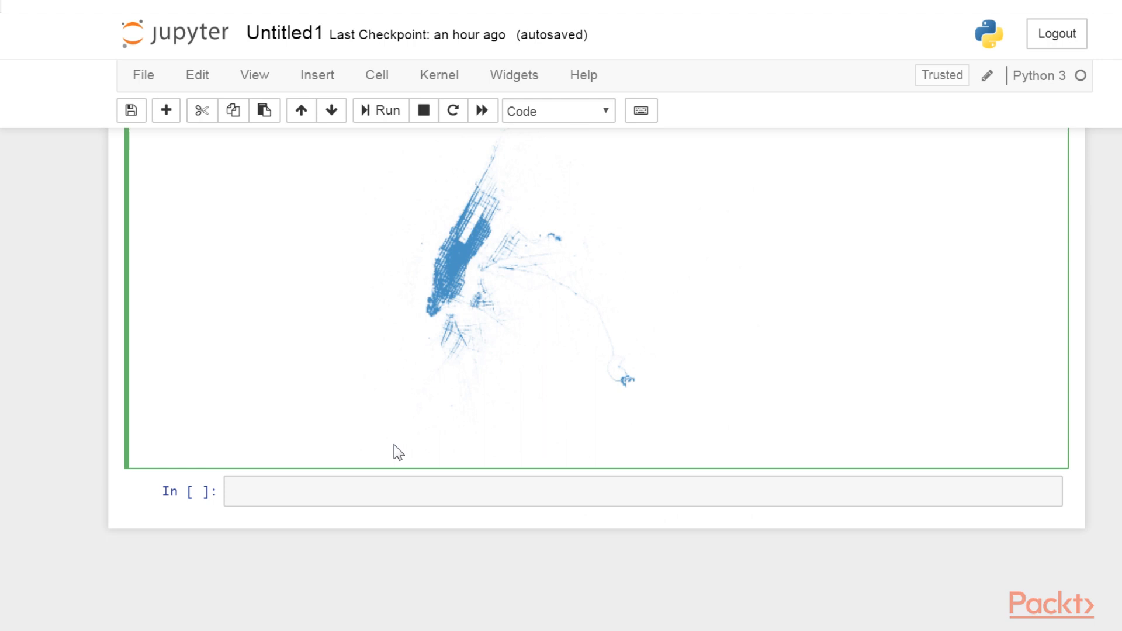
# Step: Compute px.count(), px.min() and px.max() for the pickup x-values
pyautogui.click(642, 491)
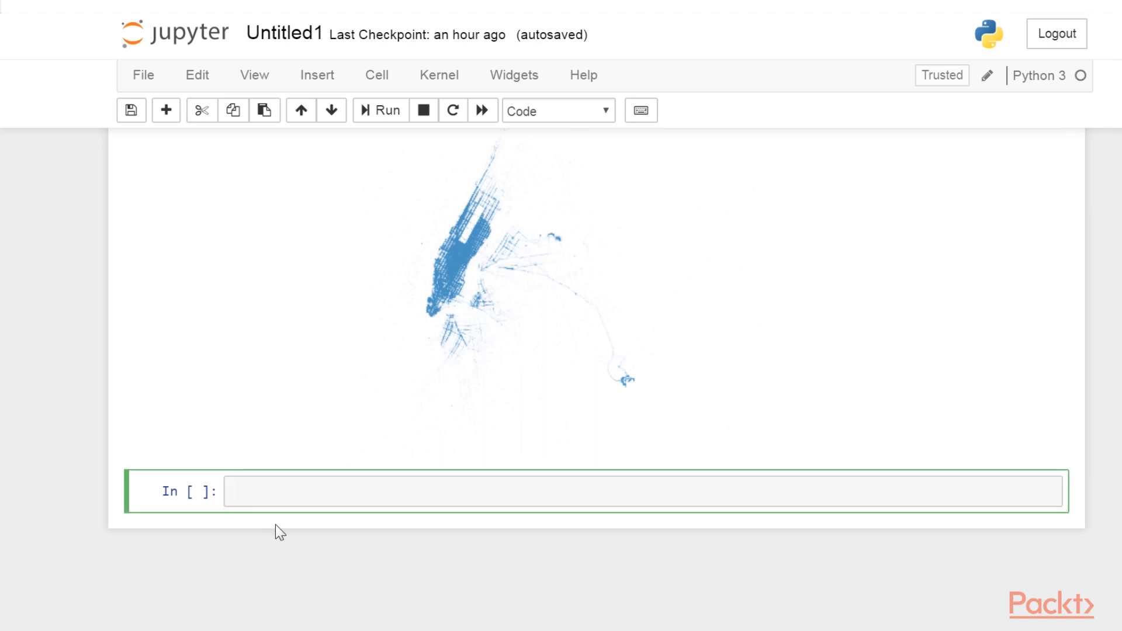
pyautogui.write('px.count')
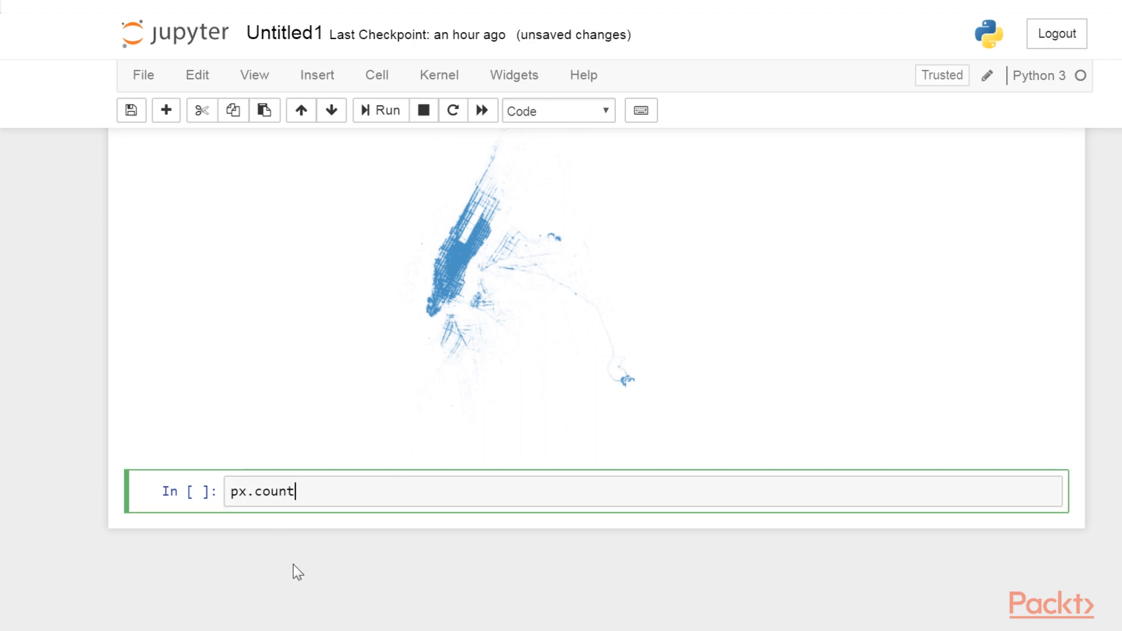
pyautogui.write('(), px.m')
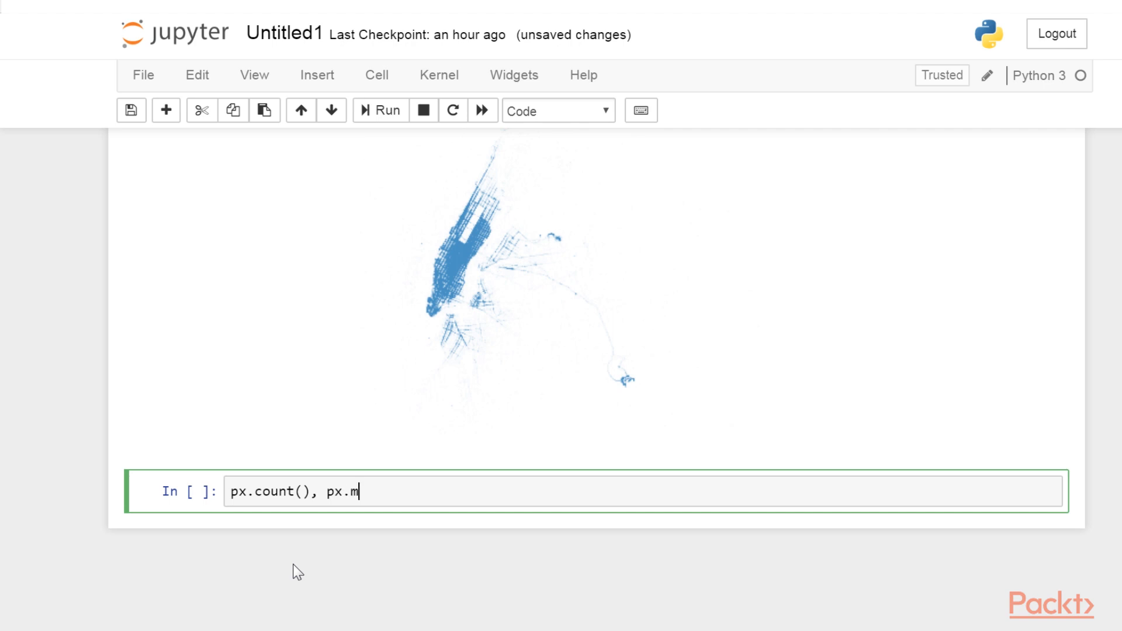
pyautogui.write('in(),')
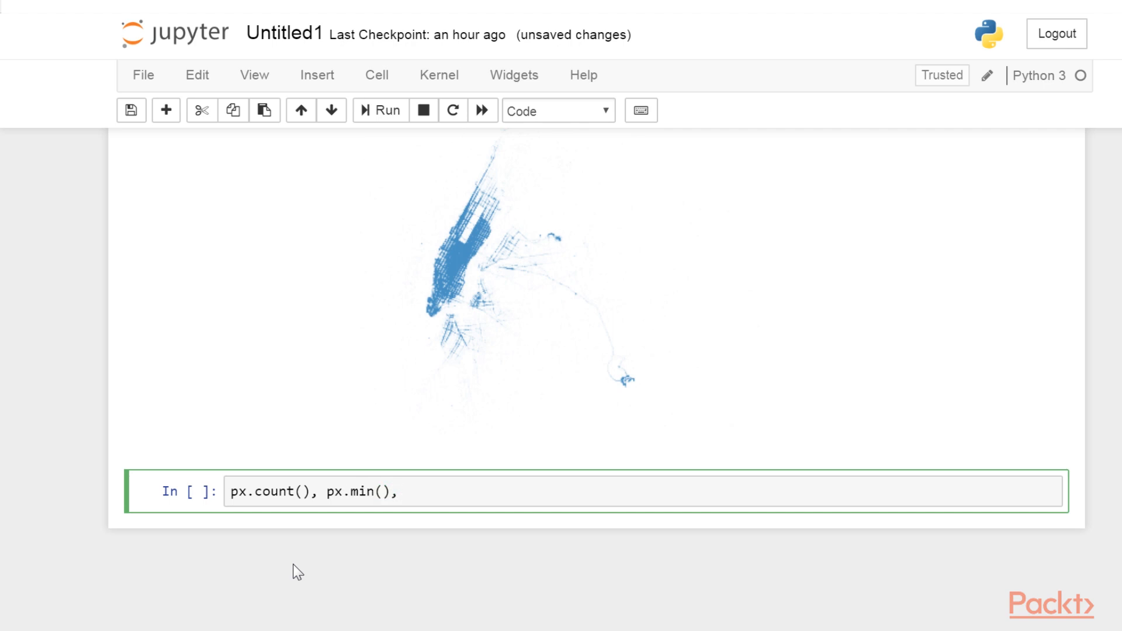
pyautogui.write('px.max(')
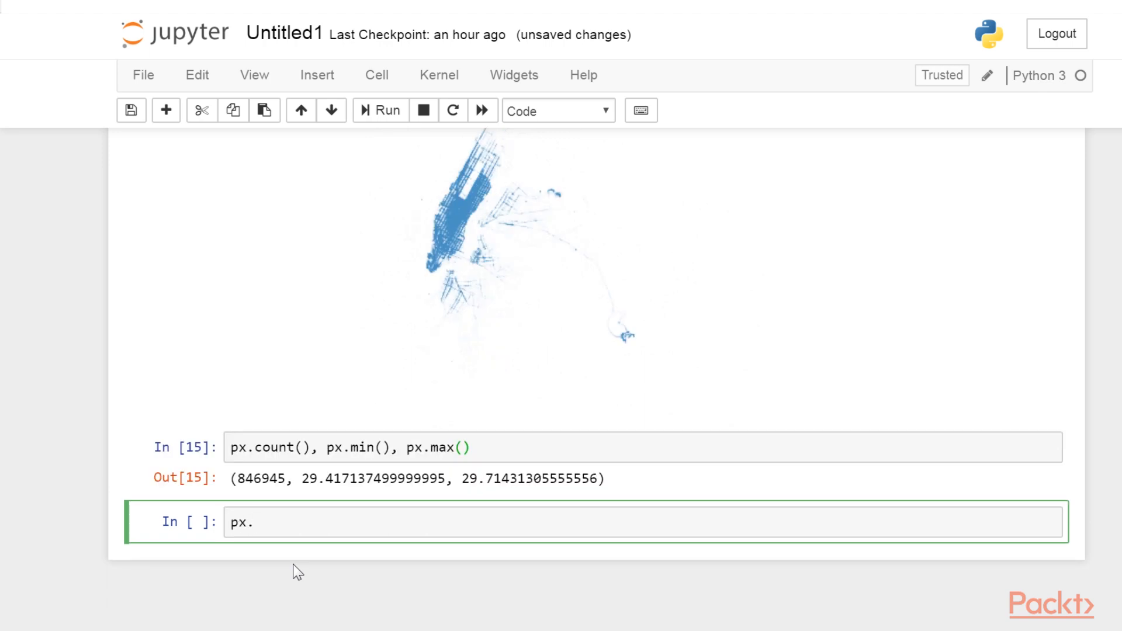
# Step: Compute px.mean(), px.median() and px.std() in the next cell
pyautogui.write('mean(),')
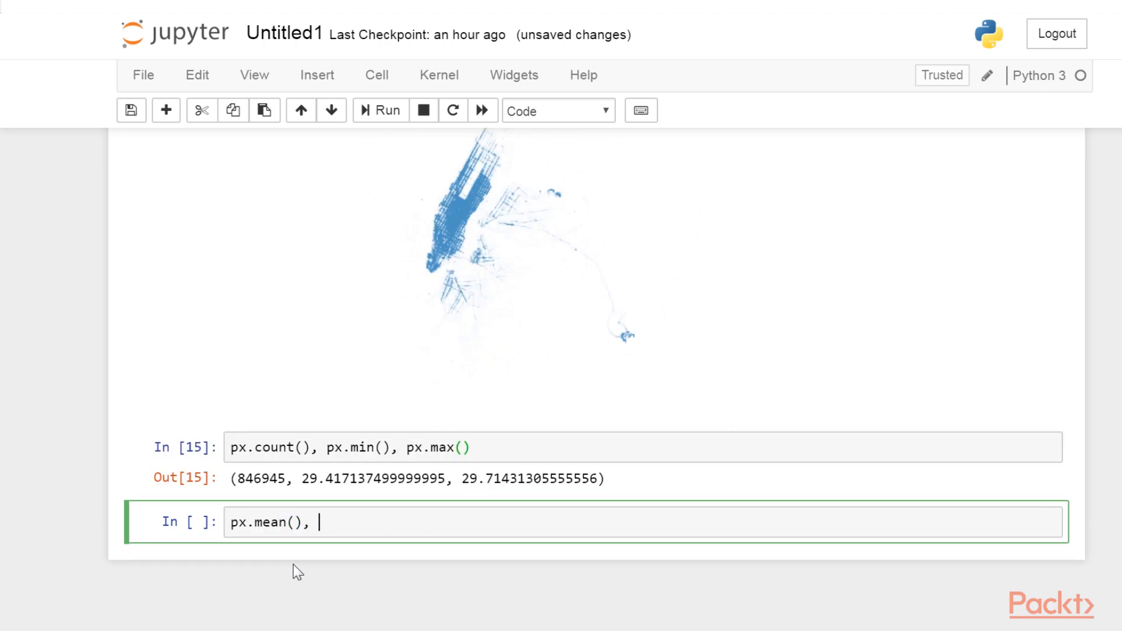
pyautogui.write('px.median')
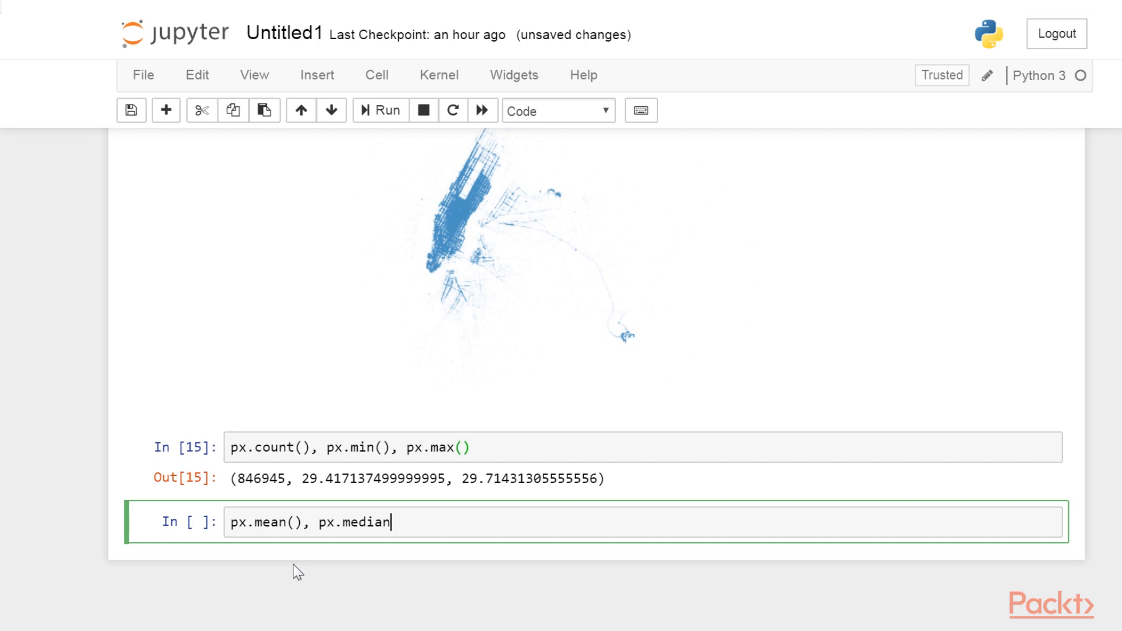
pyautogui.write('(), px.std(')
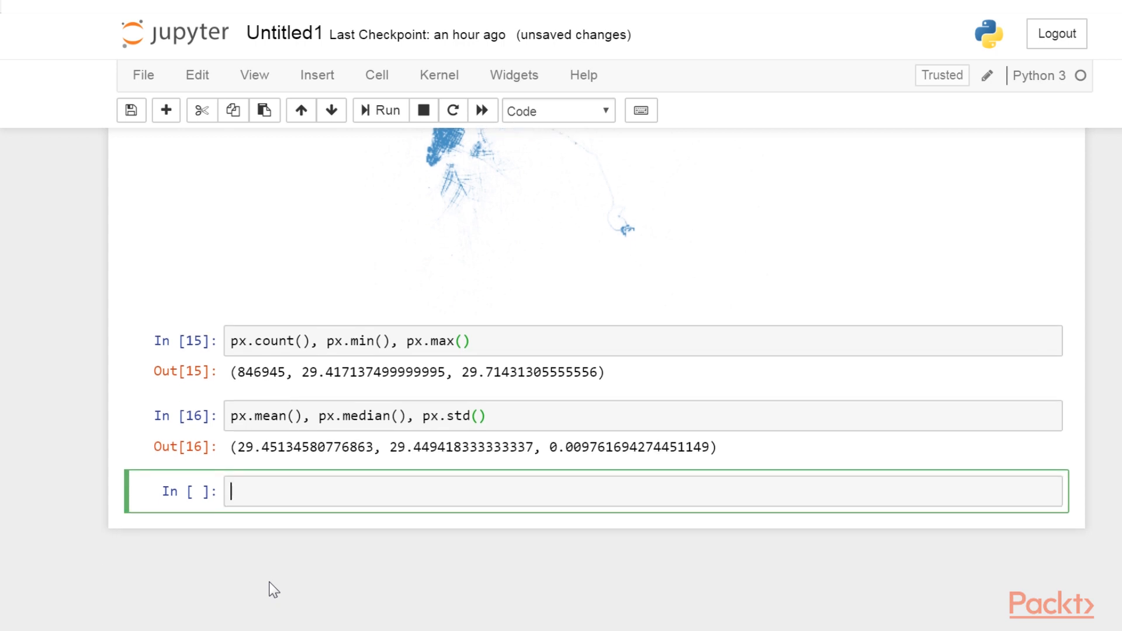
# Step: Type 'pip install seaborn' in the cell, then clear it
pyautogui.write('pip ins')
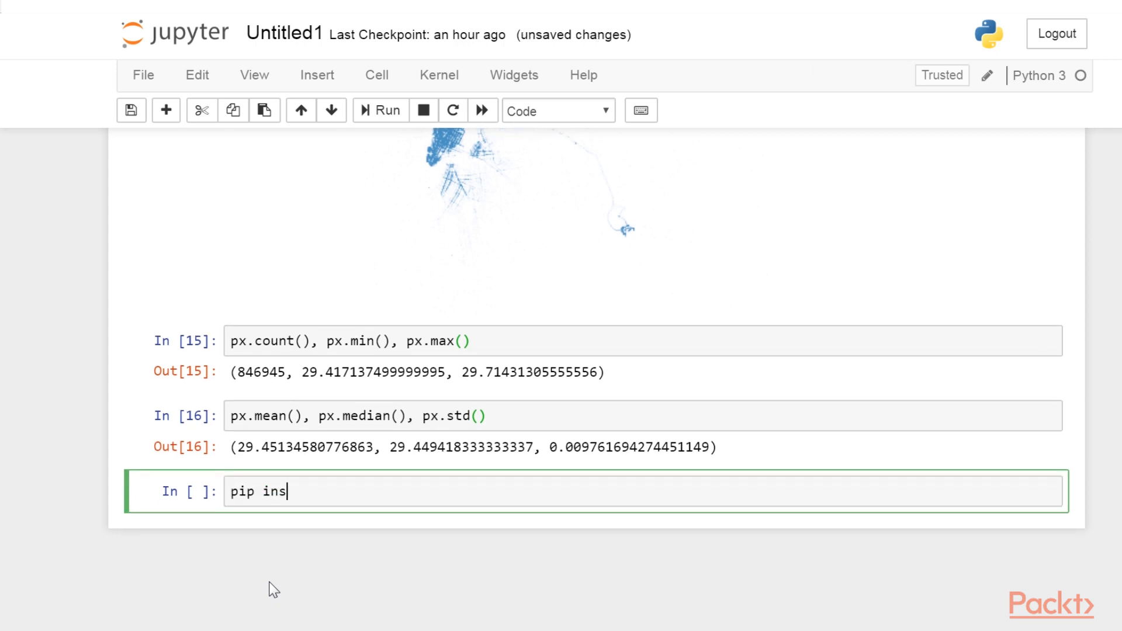
pyautogui.write('tall seabo')
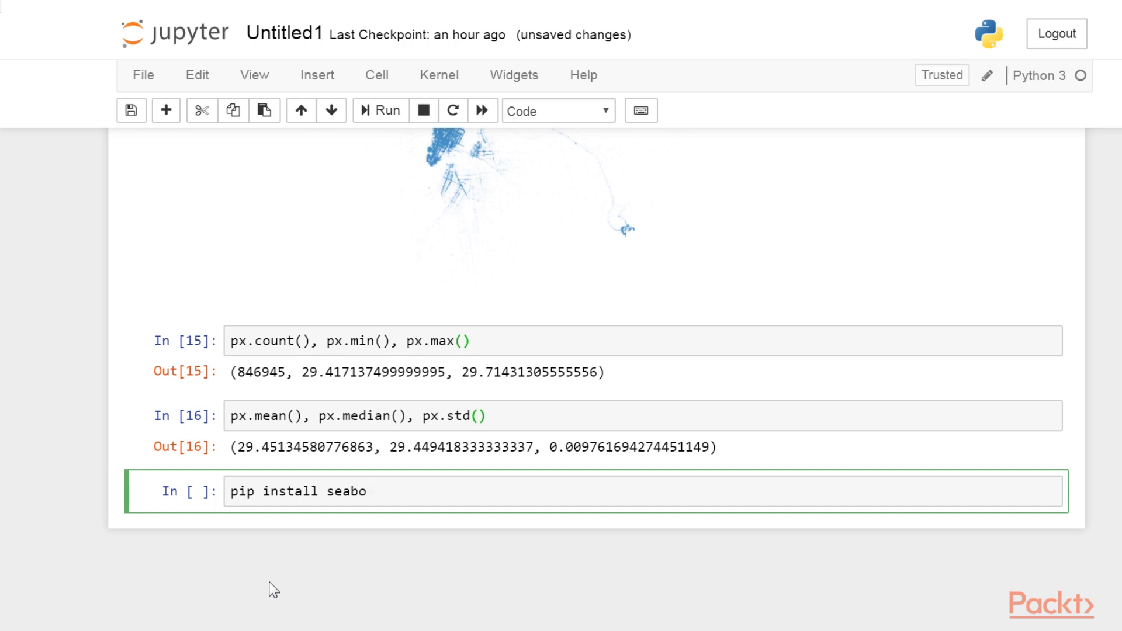
pyautogui.write('rn')
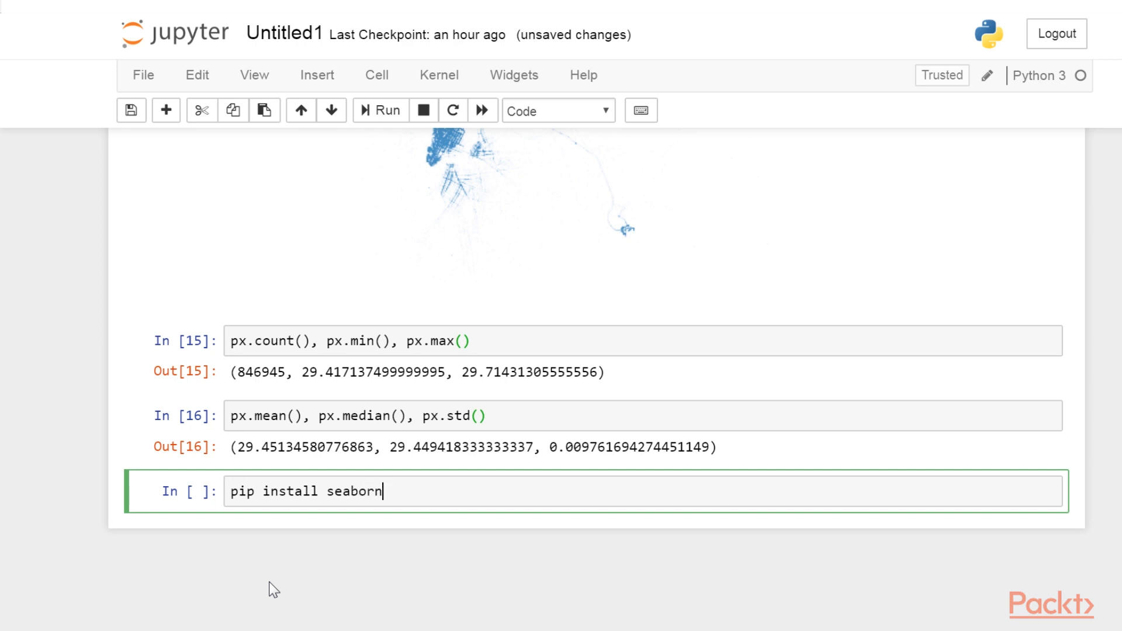
pyautogui.press('ctrl+a')
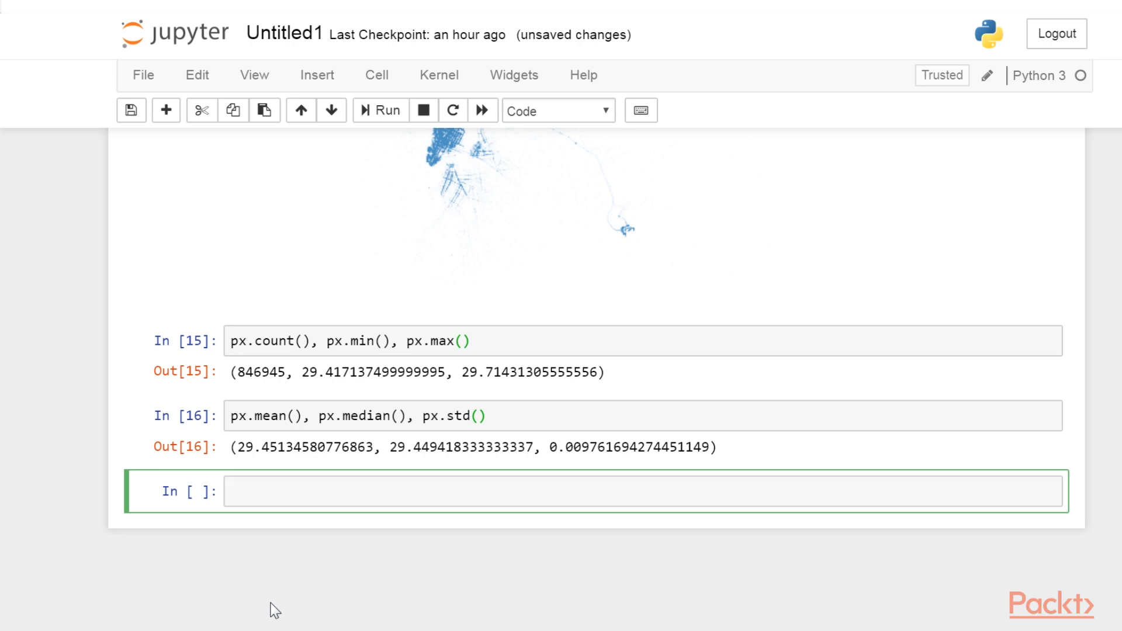
# Step: Import seaborn as sns and display sns.__version__ (0.9.0)
pyautogui.write('import seaborn')
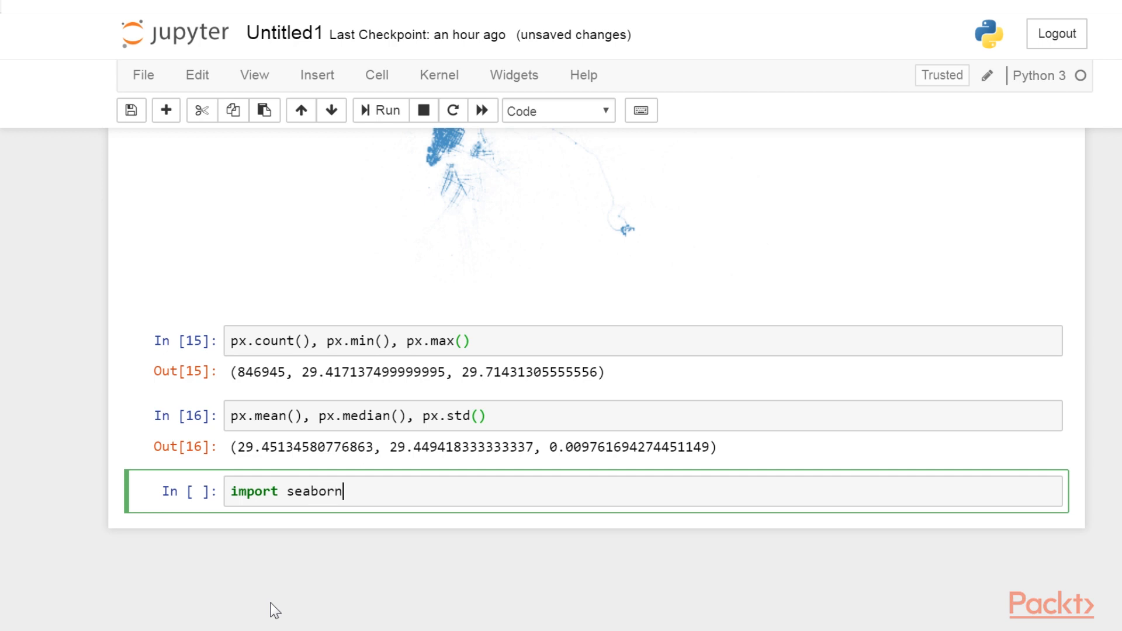
pyautogui.write('as sns')
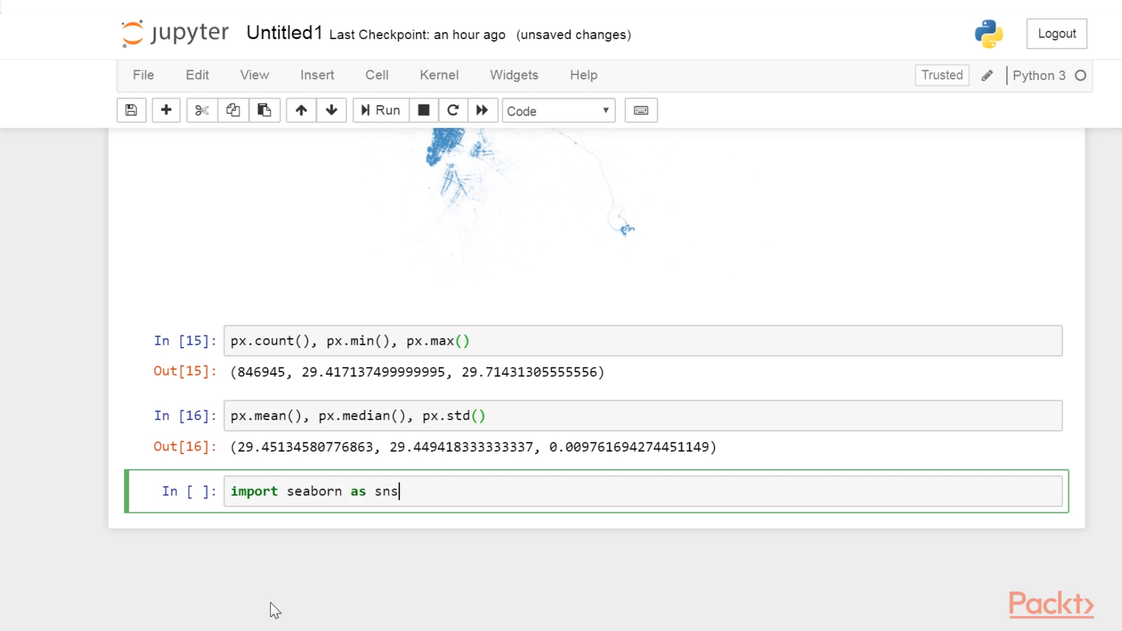
pyautogui.write('sns.__version__')
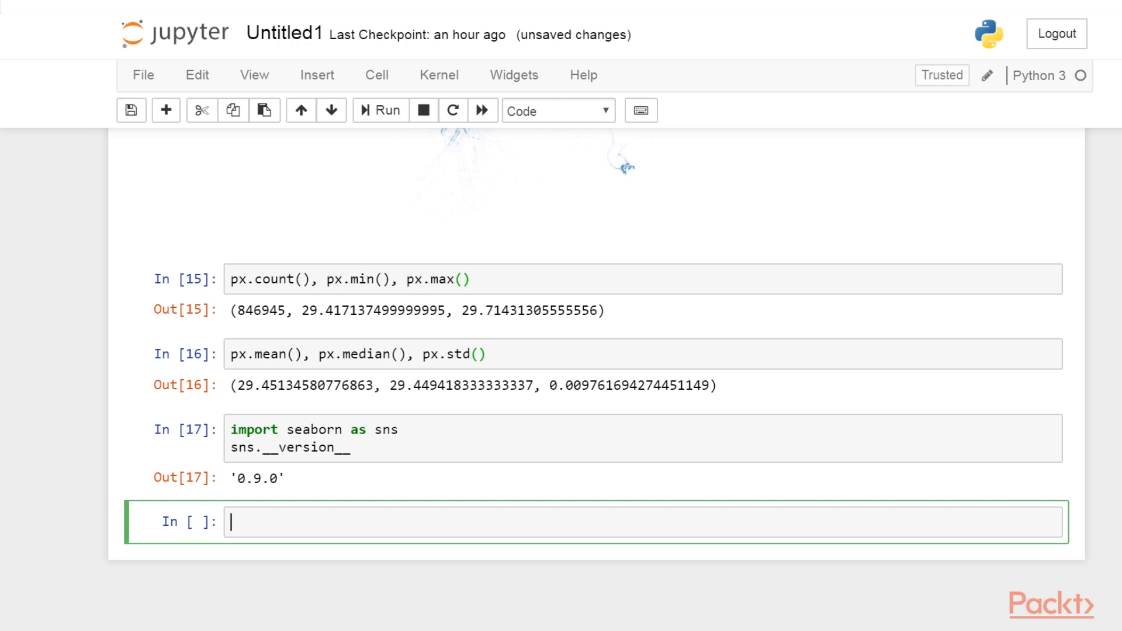
pyautogui.press('Escape')
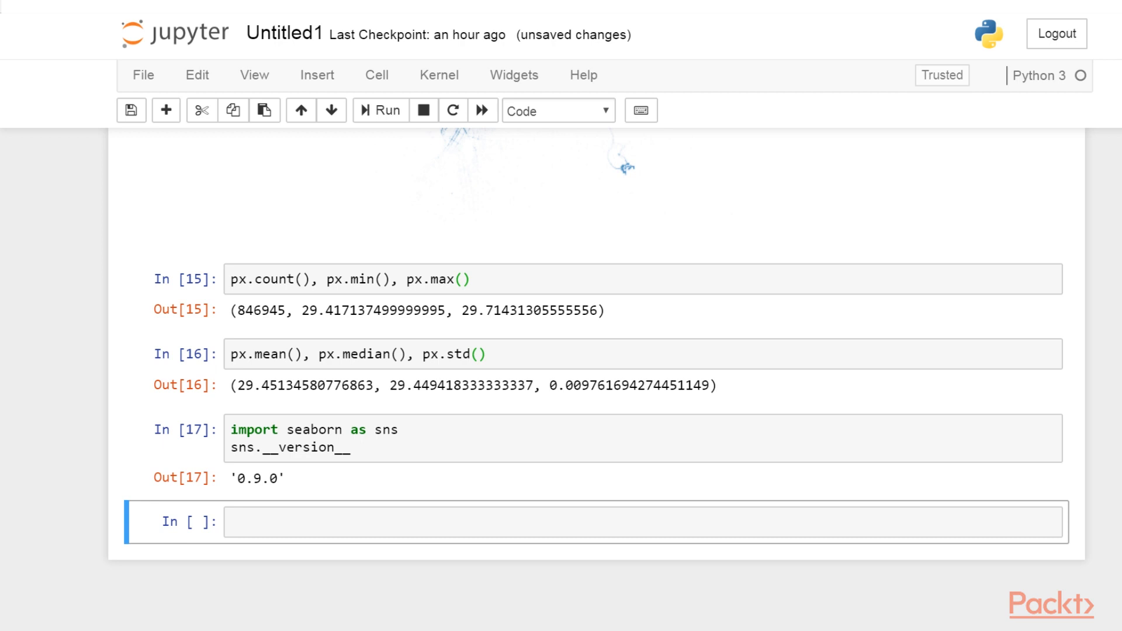
# Step: Plot data.trip_distance.hist with bins=np.linspace(0., 10., 100)
pyautogui.write('data.trip_distance.hist(bins=np.linspace(0., 10., 100))')
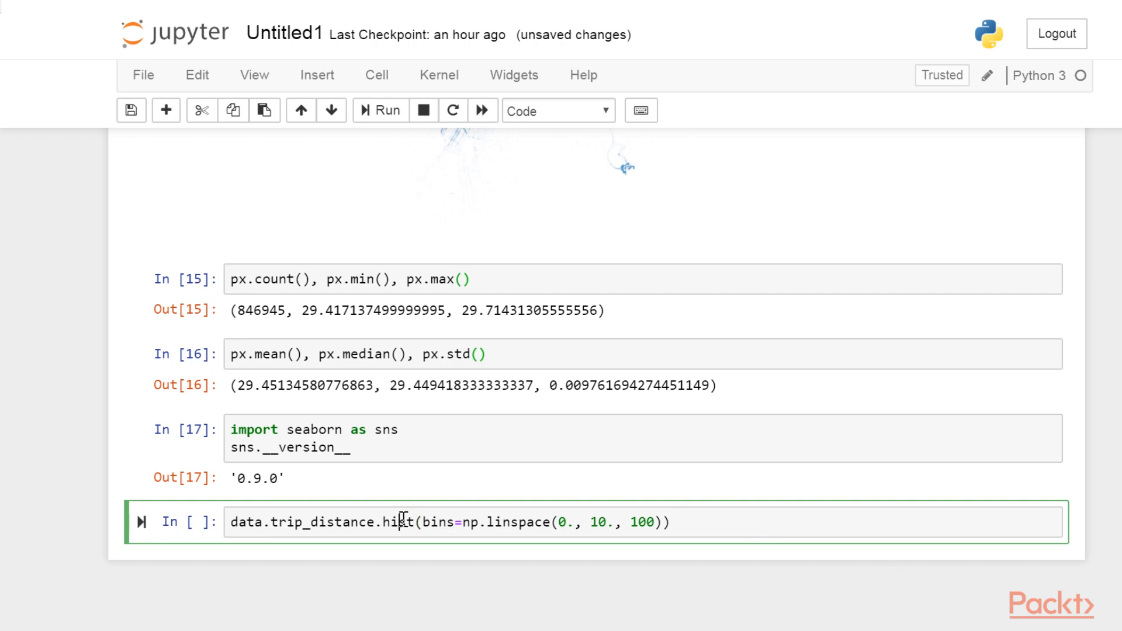
pyautogui.doubleClick(398, 522)
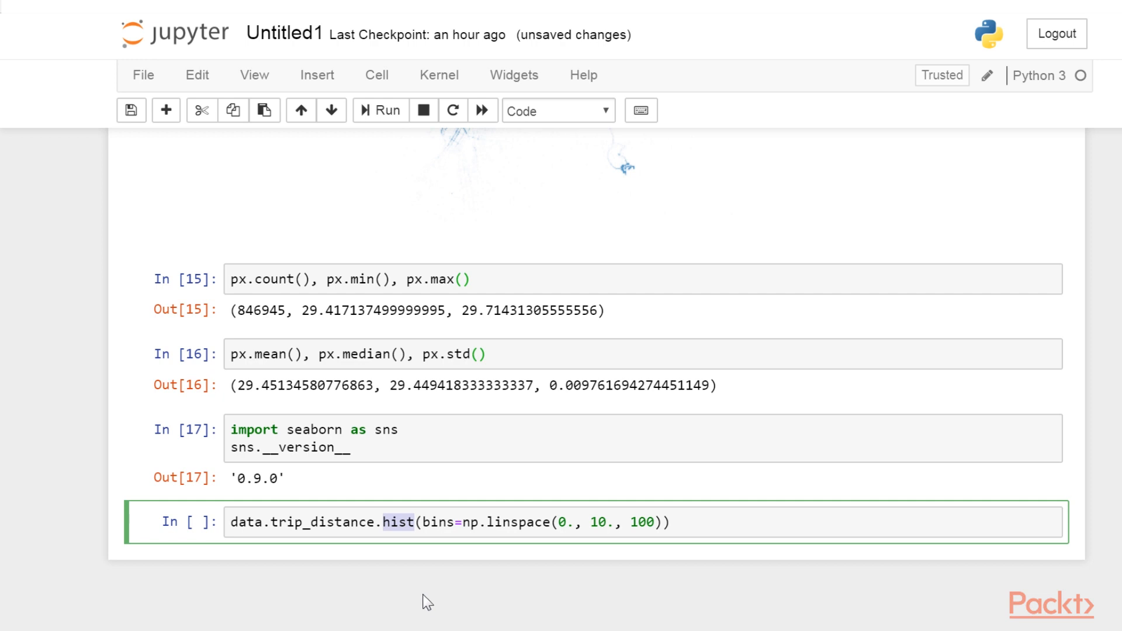
pyautogui.moveTo(414, 576)
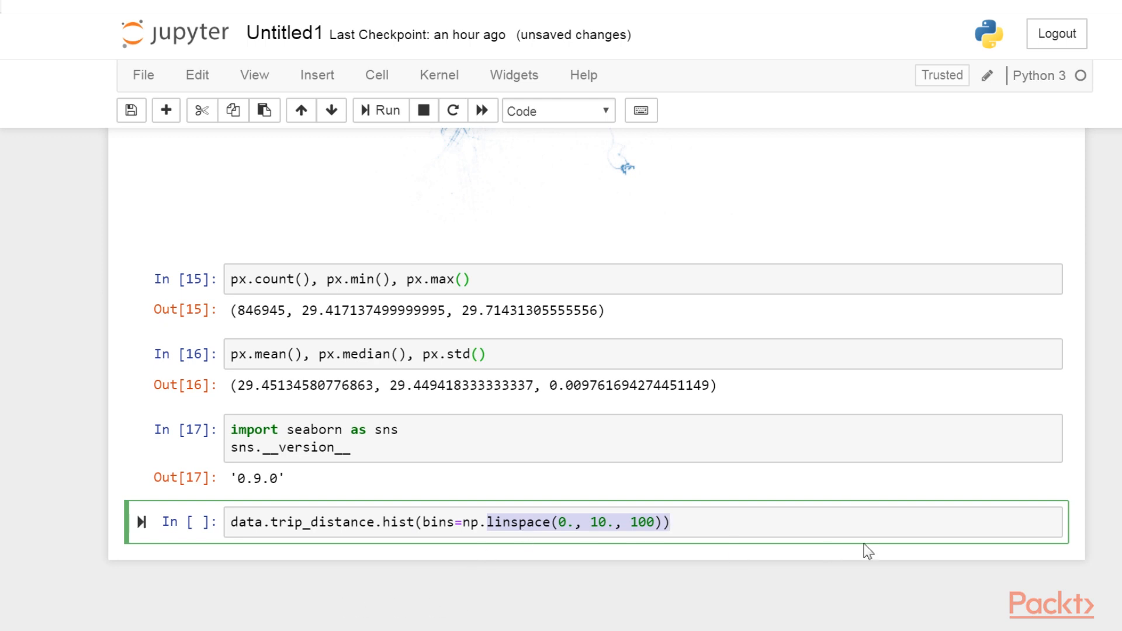
pyautogui.press('shift+enter')
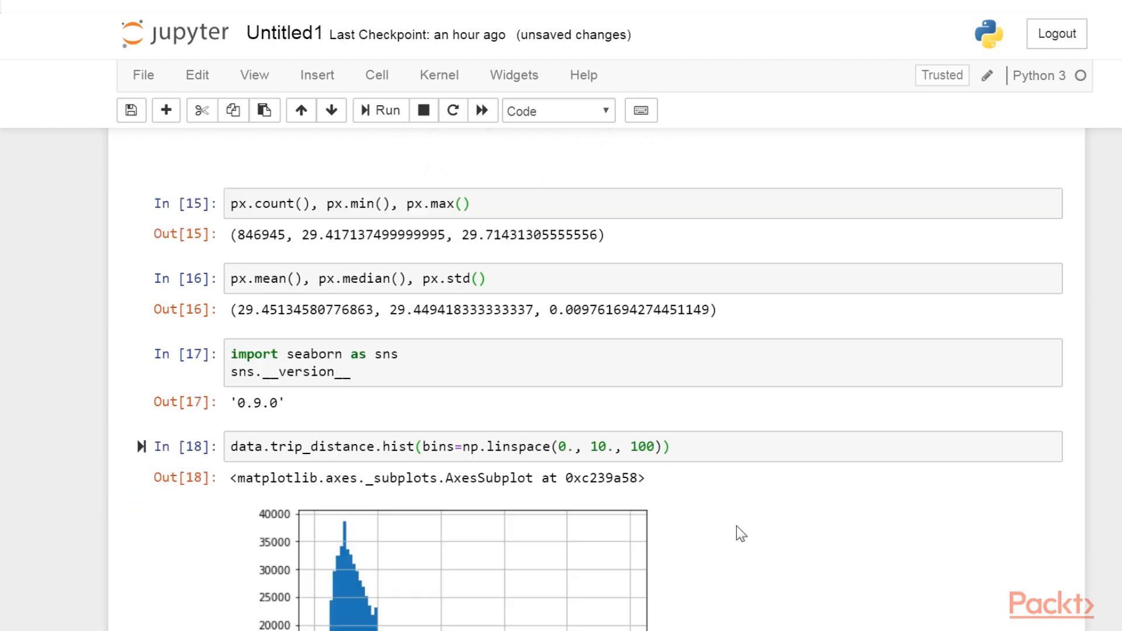
# Step: Switch to seaborn's distributions tutorial in Chrome
pyautogui.scroll(-3)
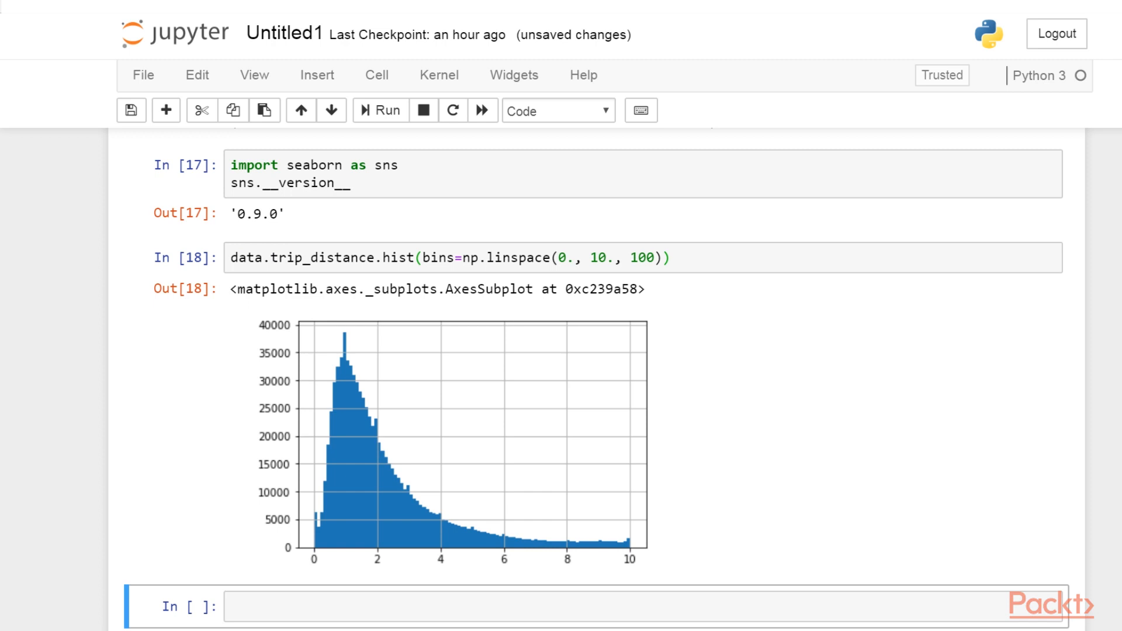
pyautogui.click(530, 14)
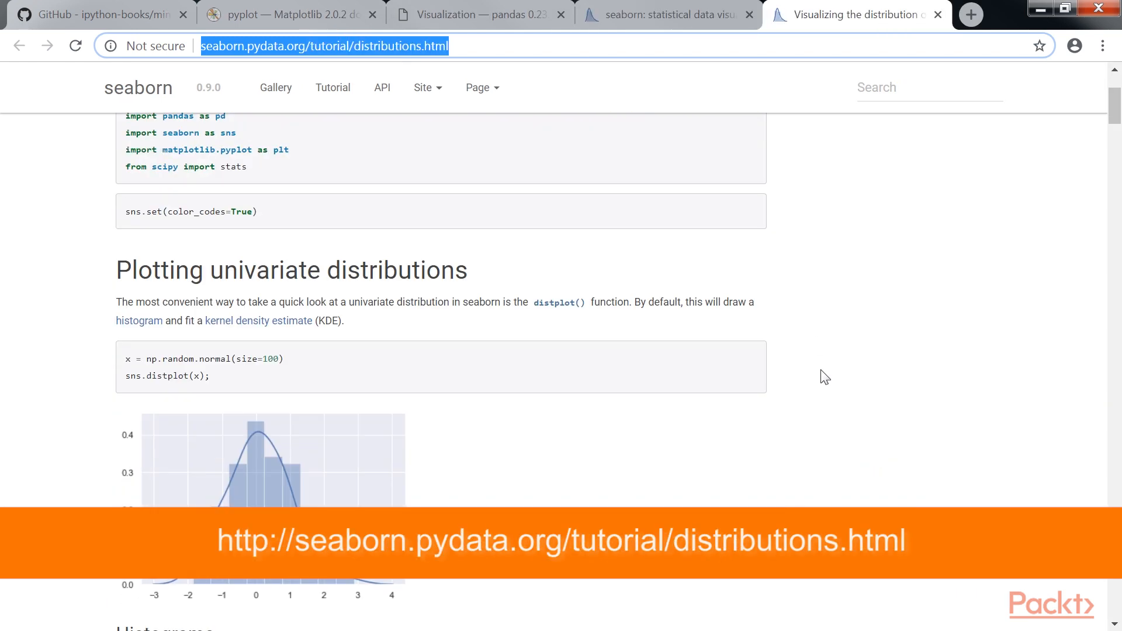
pyautogui.scroll(3)
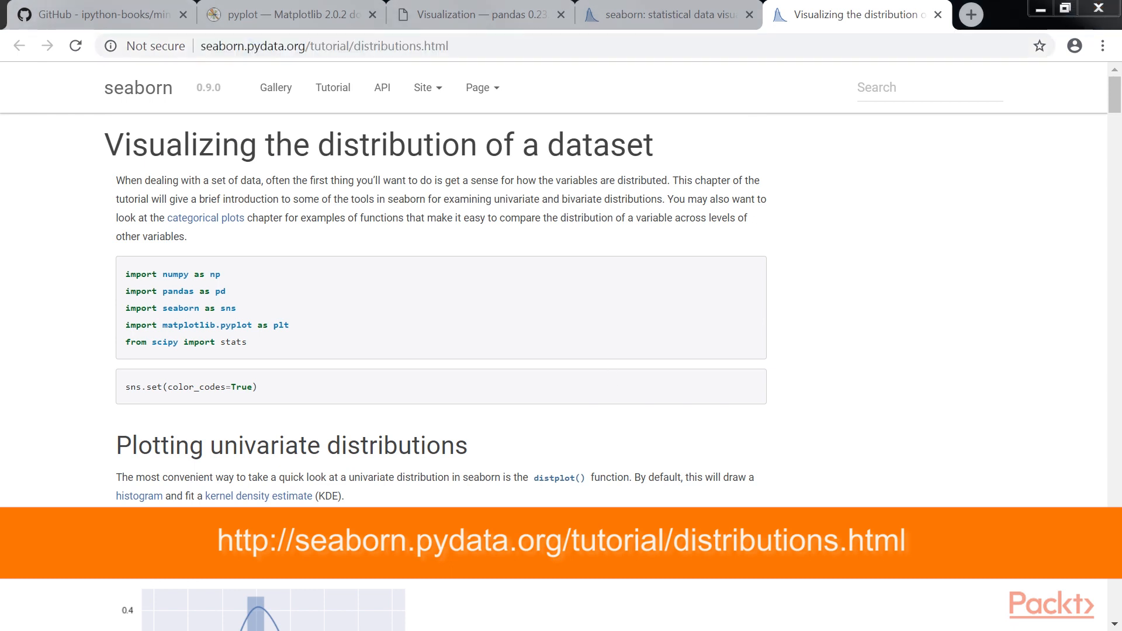